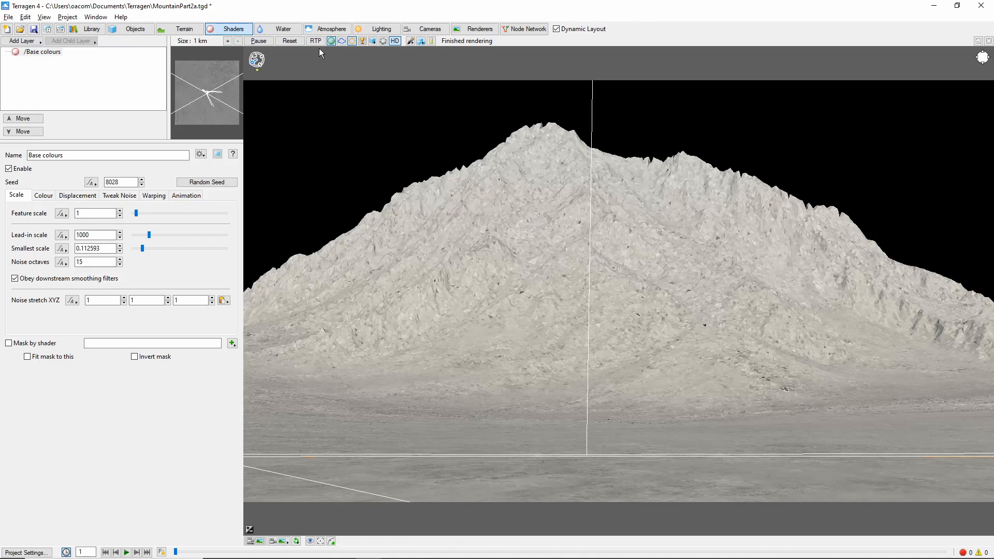
- Start the RTP preview and lower the Base colours high colour to 0.175 for a mid-gray rock tone
left_click(315, 40)
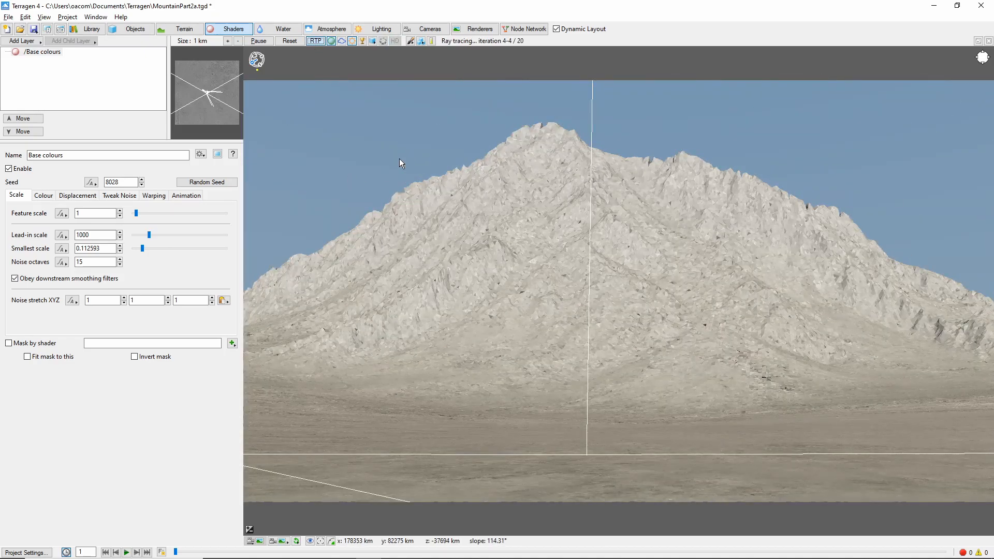
mouse_move(305, 141)
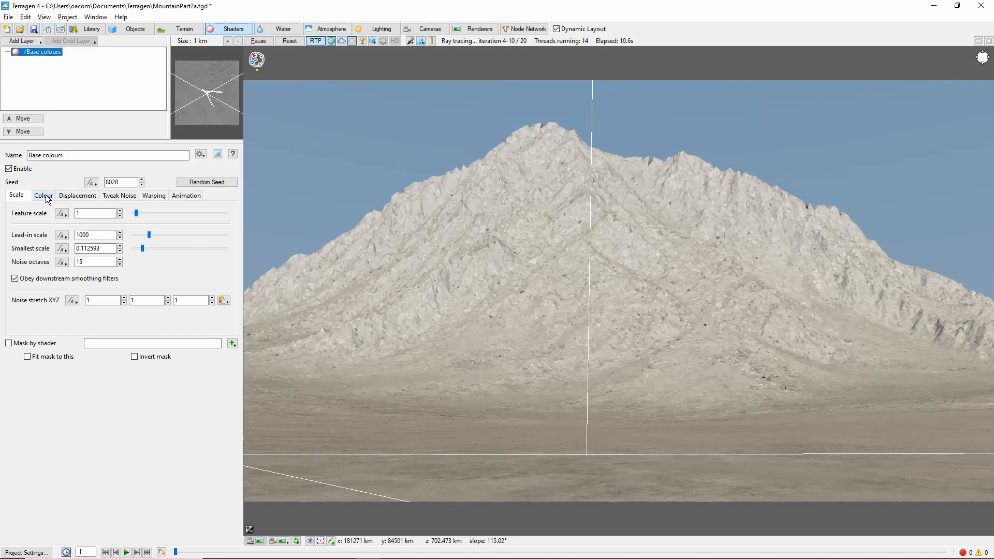
left_click(43, 196)
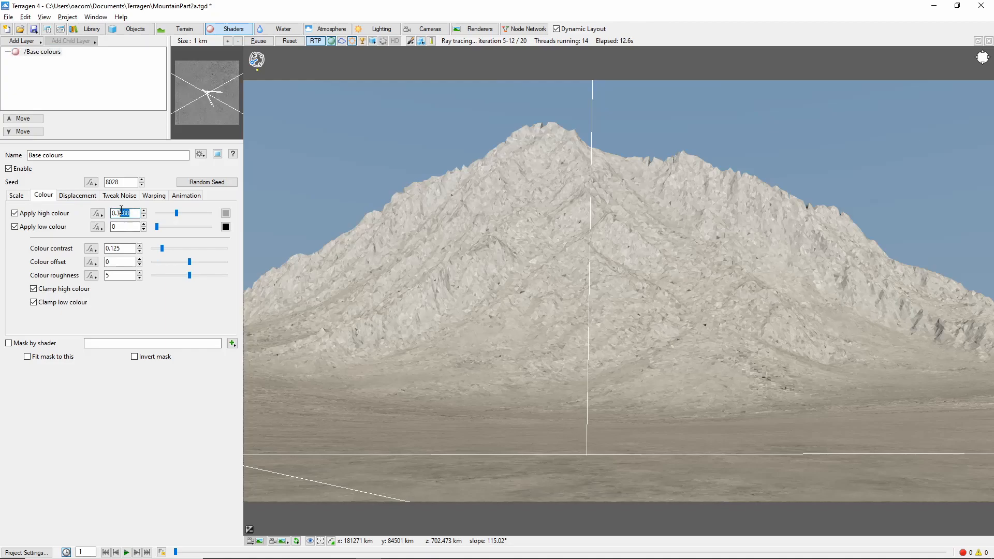
type("0.1")
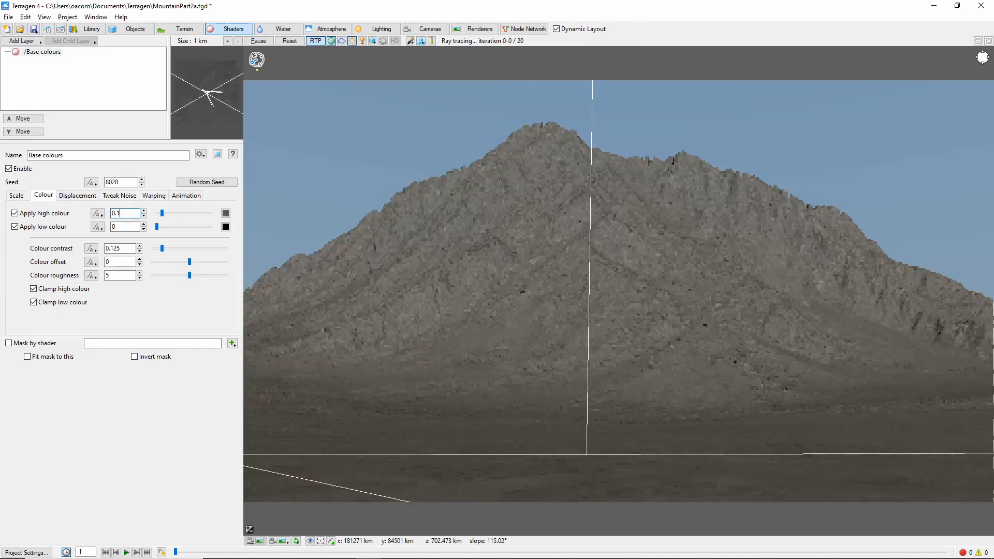
type("0.175")
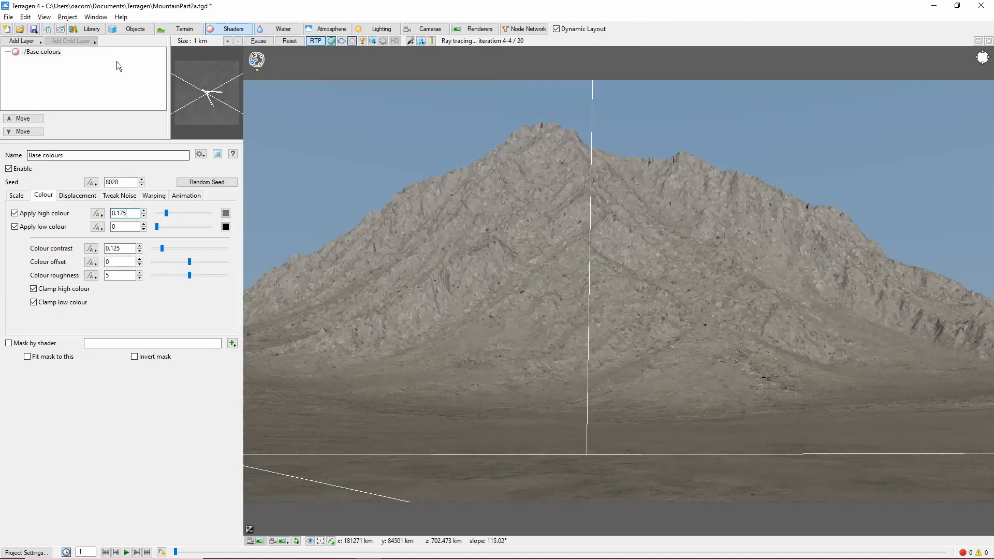
- Add a Dark Gray surface layer with colour 0.05, coverage 0.3 and fractal breakup 0.28
left_click(20, 40)
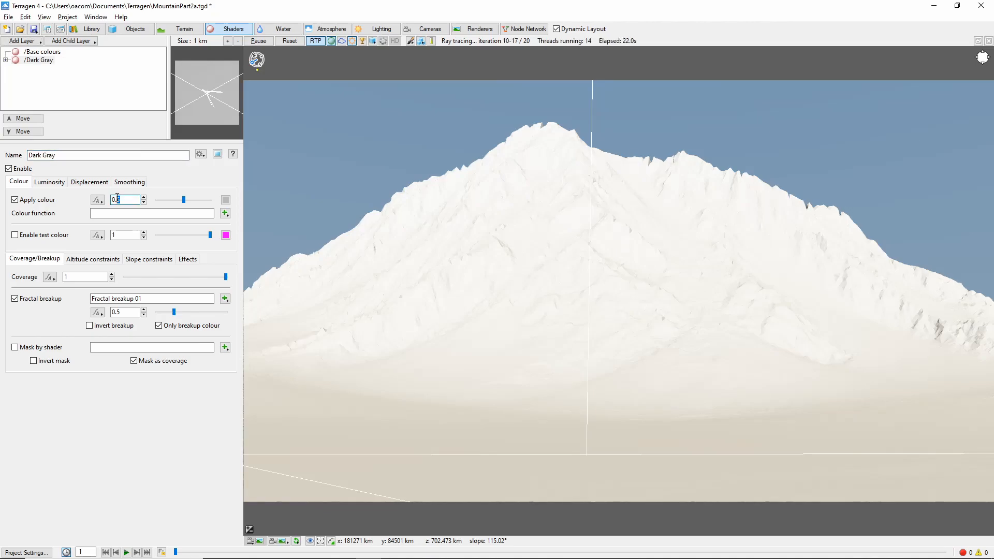
type("0.05")
left_click(87, 277)
type("0.3")
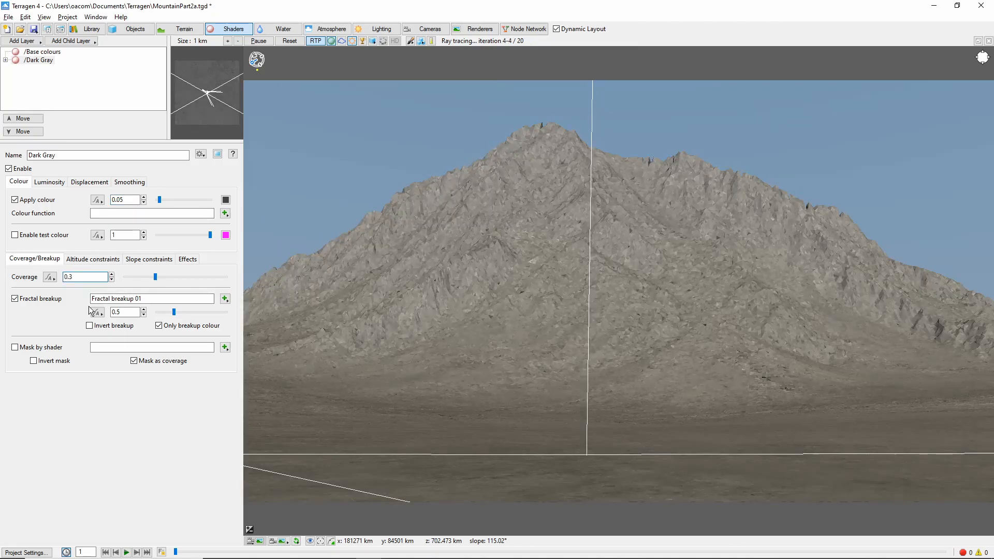
triple_click(123, 311)
type("0.28")
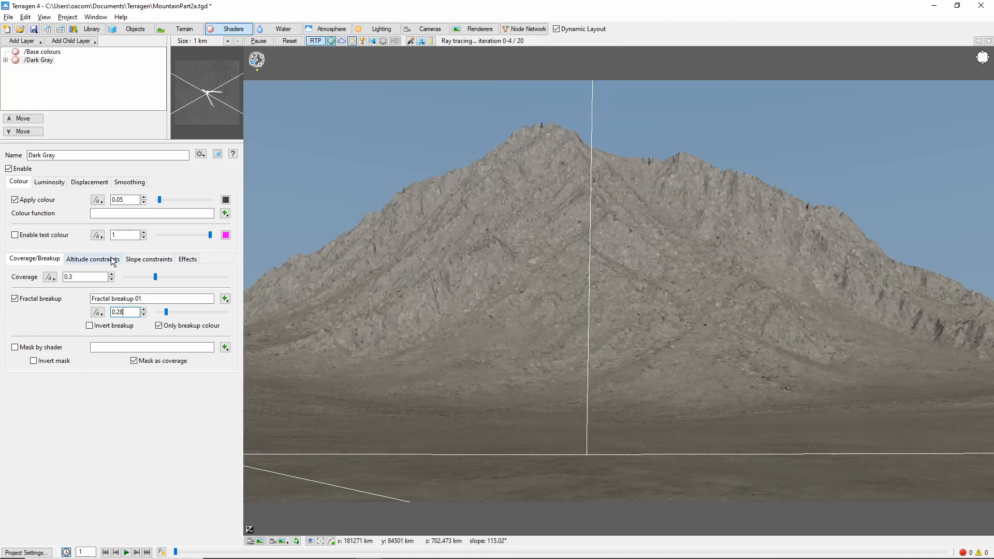
- Restrict the Dark Gray layer to steep terrain with Limit minimum slope at 75 degrees
left_click(93, 259)
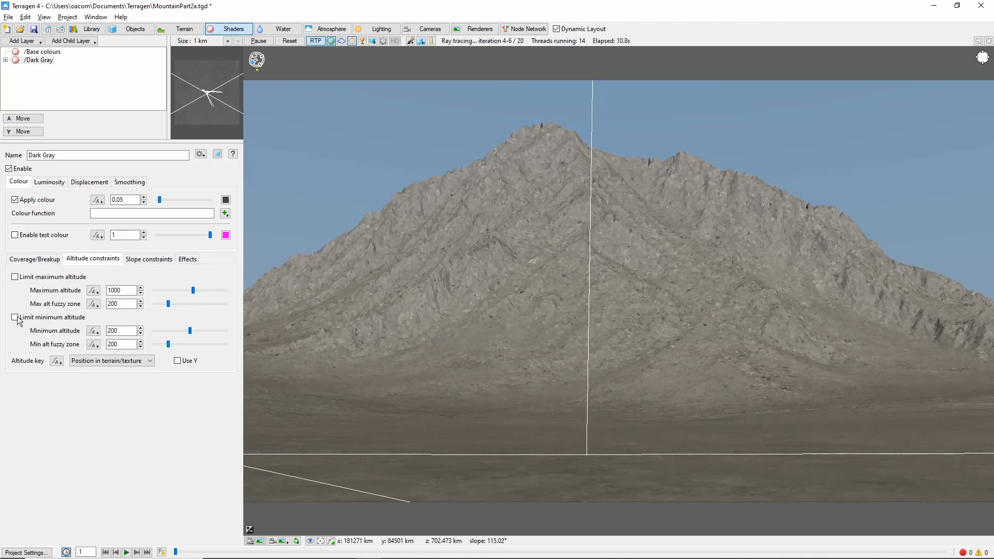
left_click(14, 317)
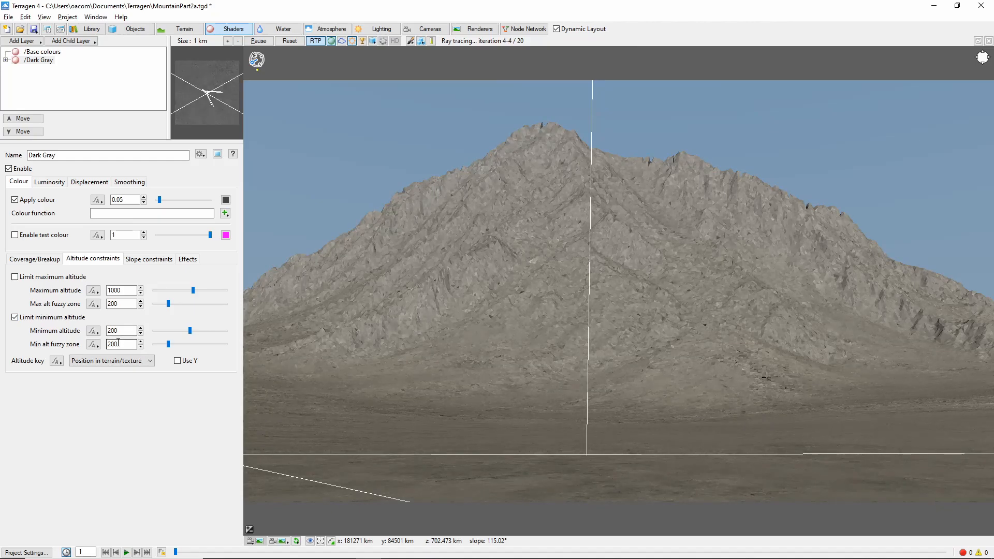
left_click(149, 259)
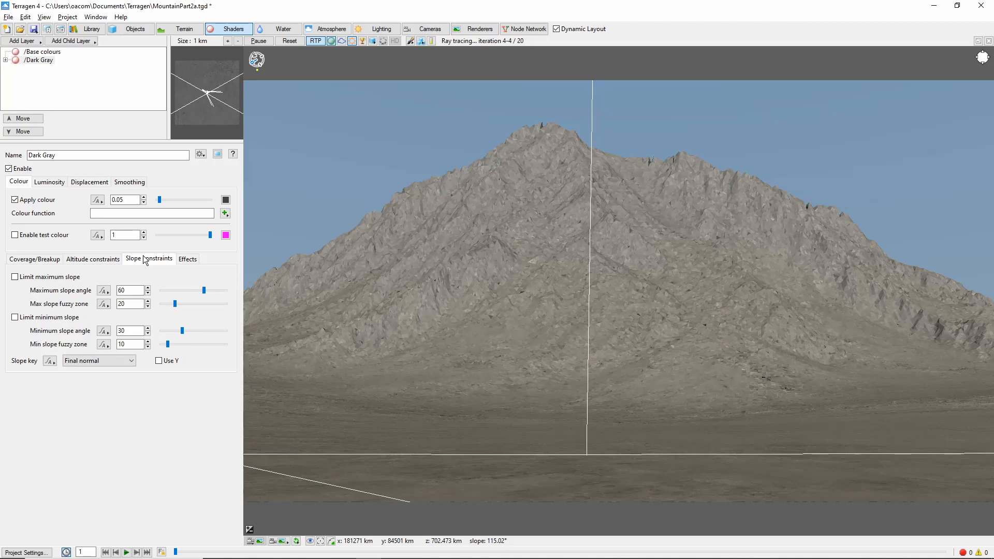
left_click(14, 317)
type("75")
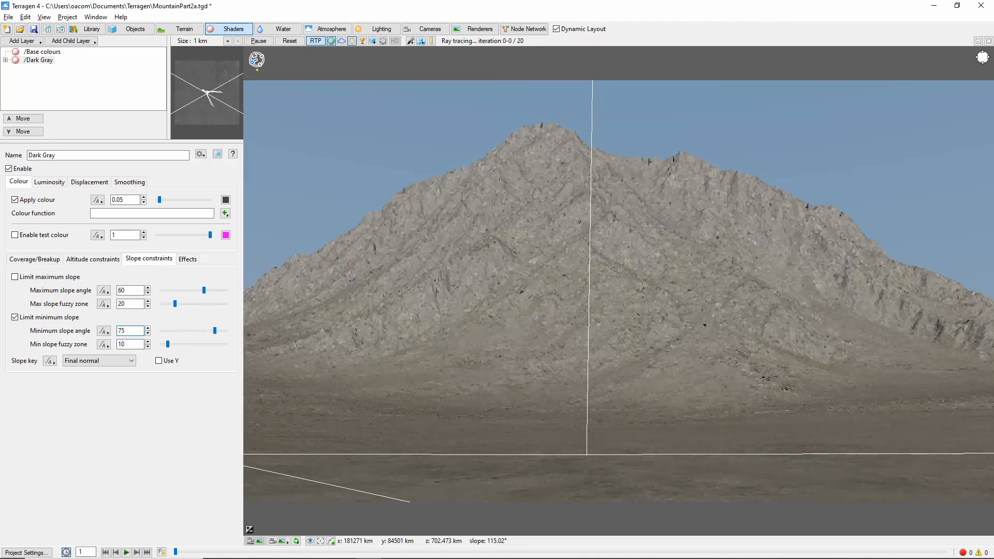
- Add a Light Gray surface layer, colour 0.2, limited to a maximum slope of 40 degrees
left_click(21, 40)
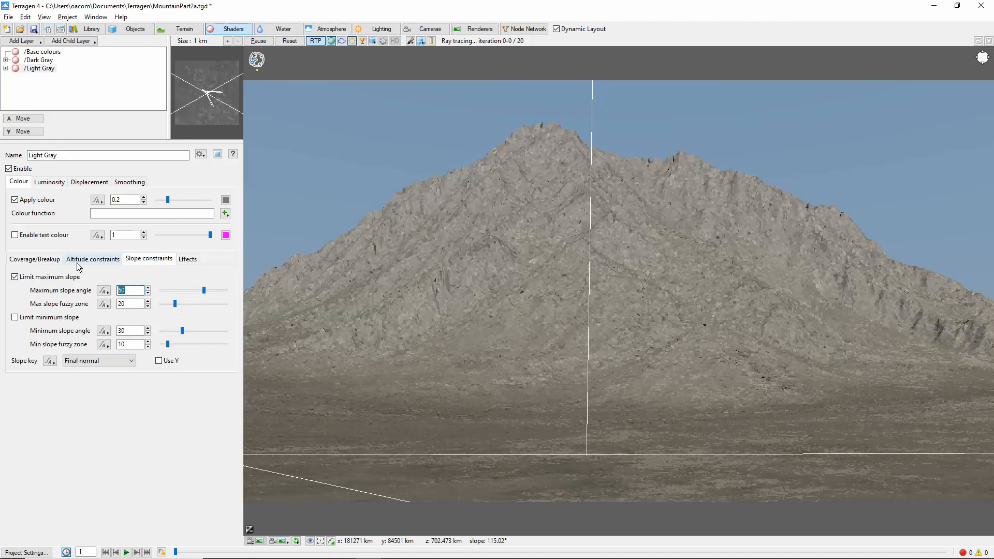
type("40")
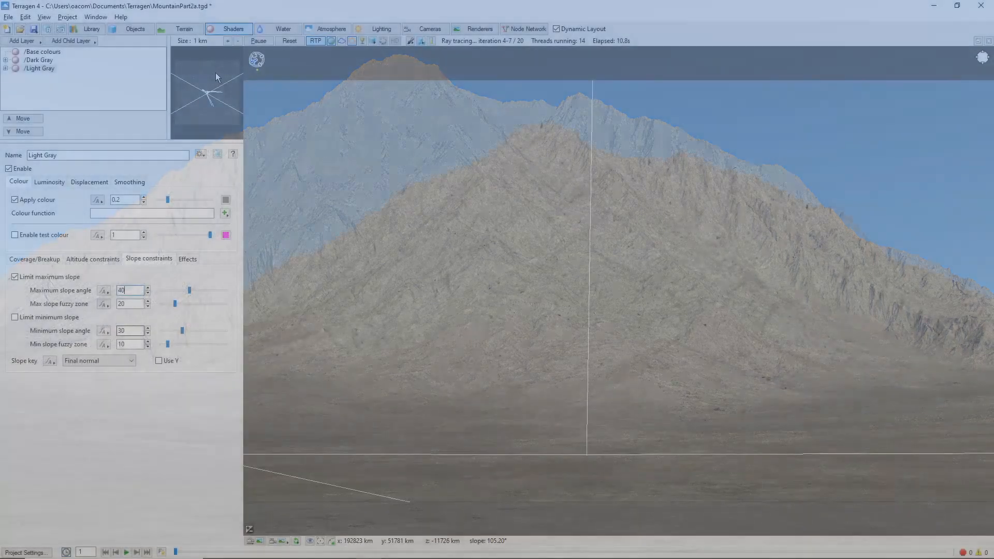
- Add a Dirt surface layer coloured RGB 94,80,50 with a Power fractal shader v3 colour function
left_click(20, 40)
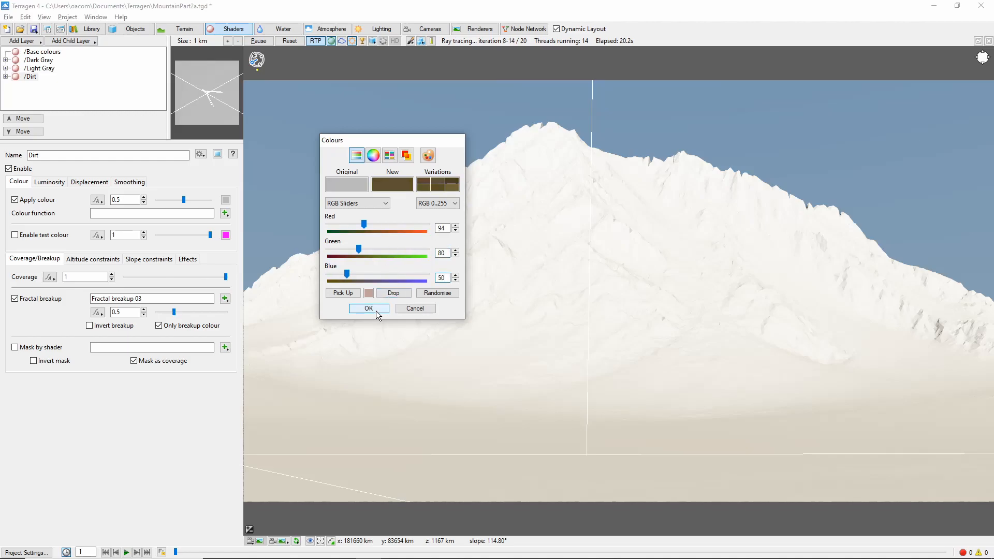
left_click(368, 308)
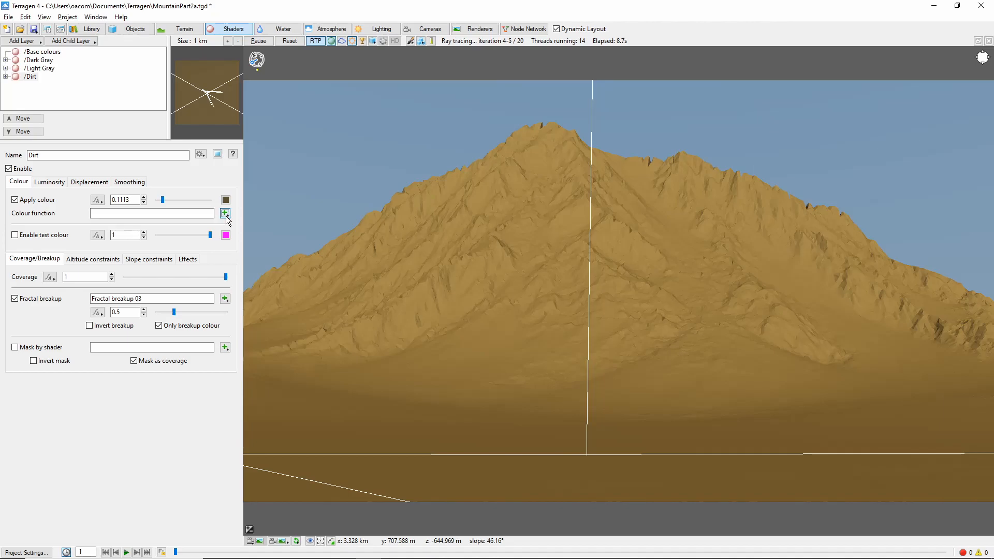
left_click(225, 213)
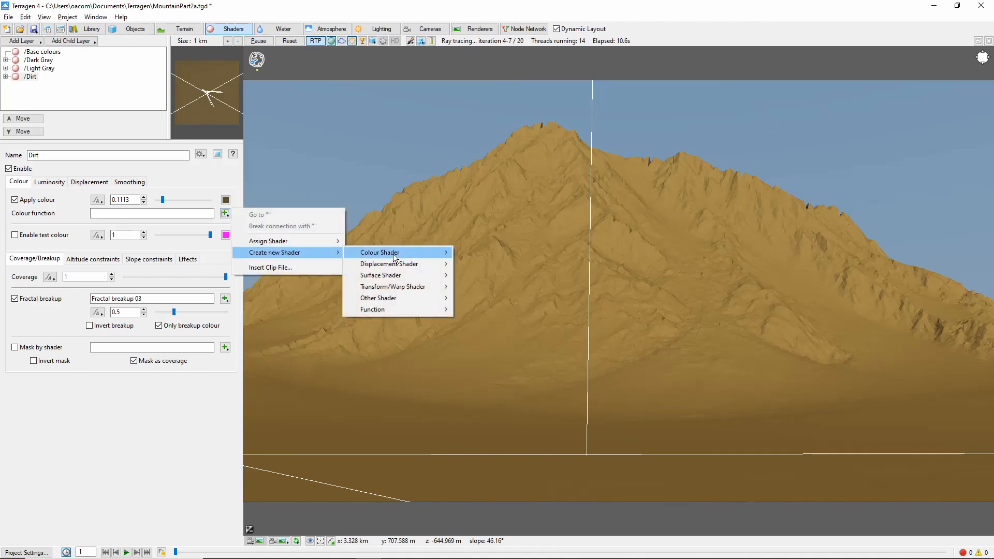
left_click(378, 252)
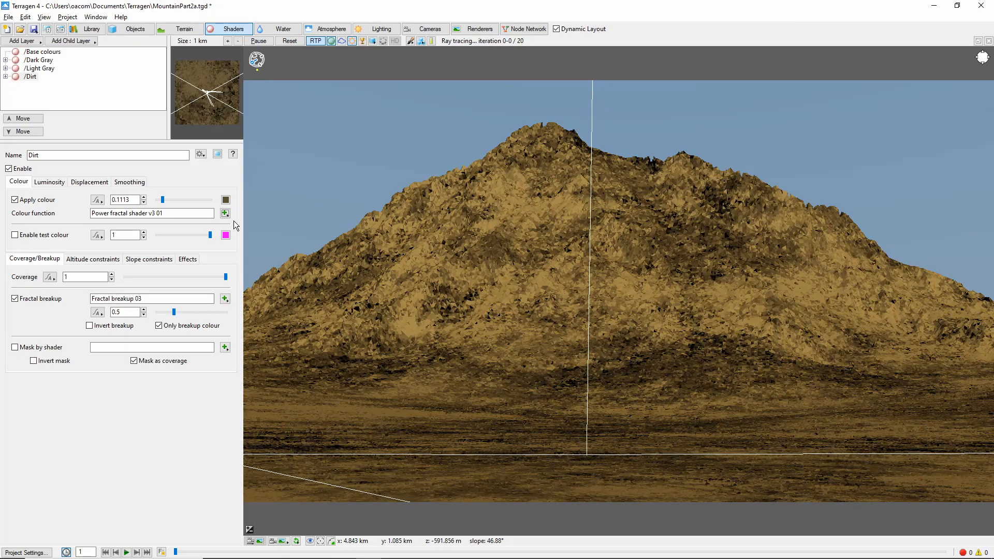
- Give the Dirt fractal a feature scale of 1000 and low colour 0.23
left_click(224, 213)
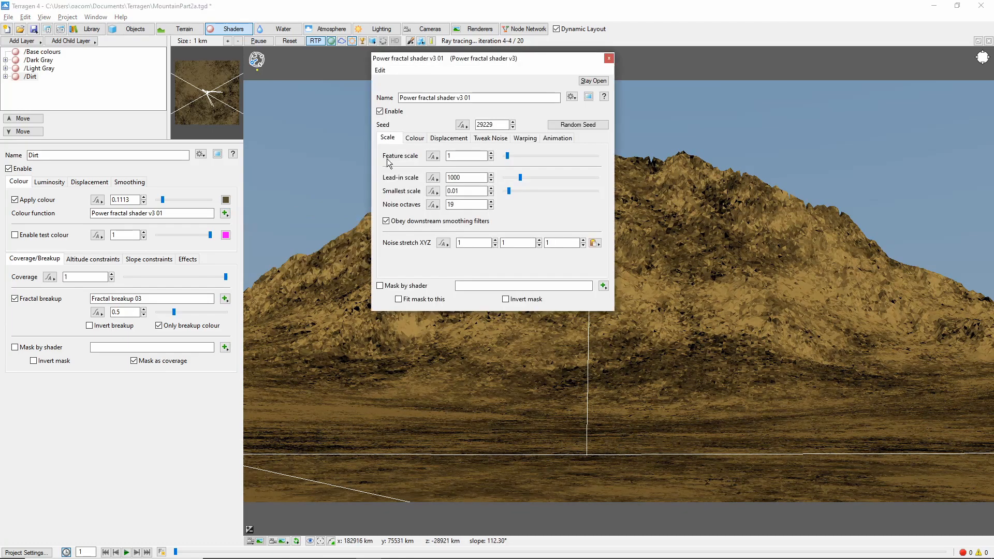
left_click(466, 156)
type("000")
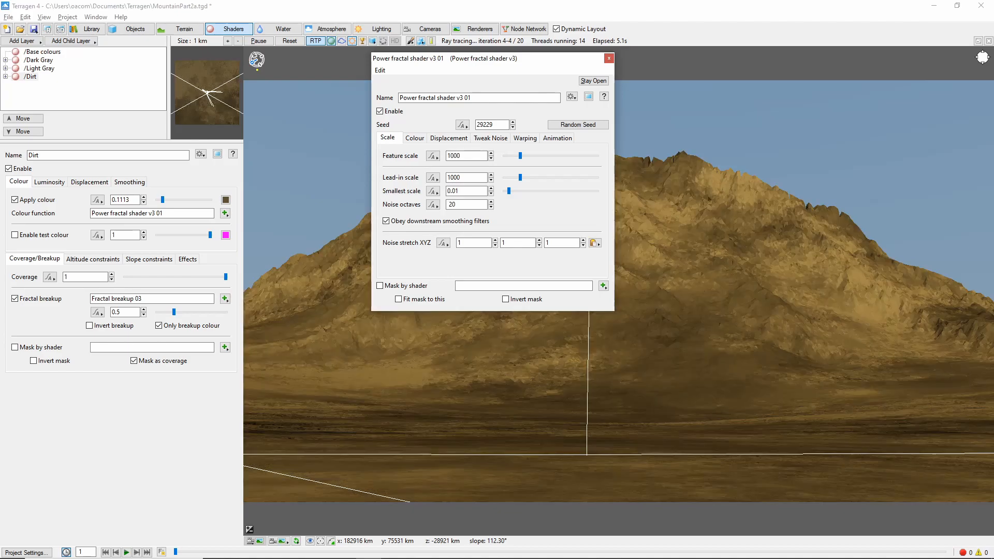
left_click(414, 138)
type("0.23")
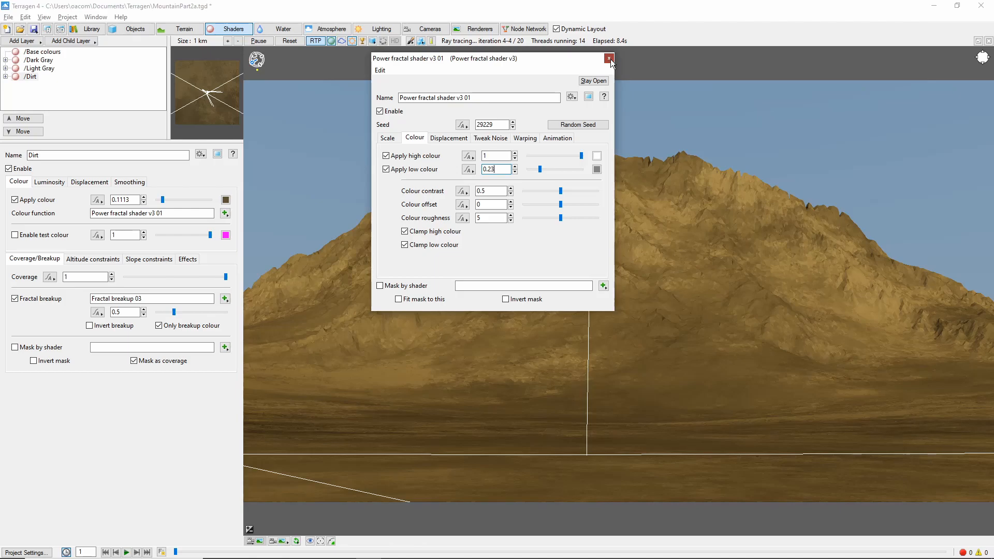
- Set Dirt breakup to 0.75 and cap it at 1000 m maximum altitude with a 500 fuzzy zone
left_click(608, 59)
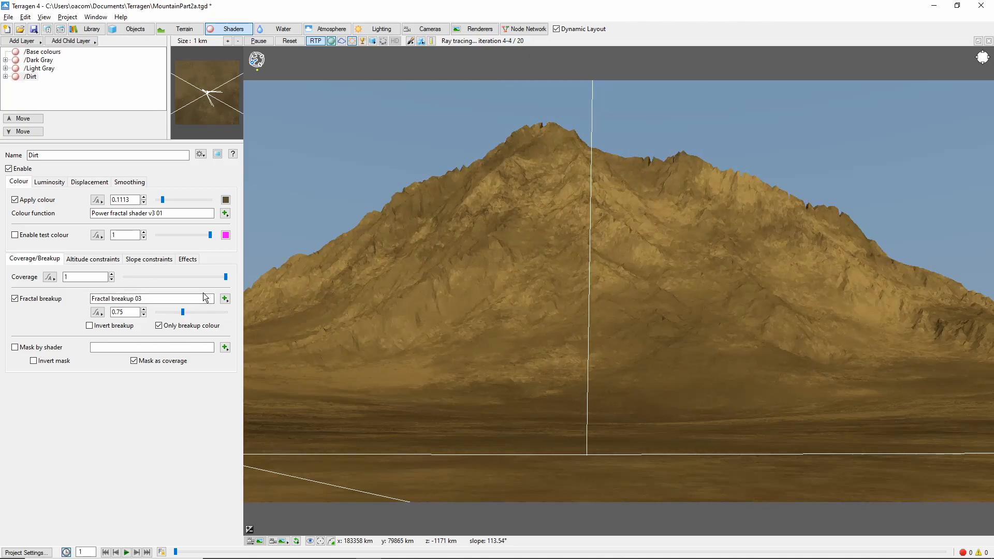
left_click(92, 259)
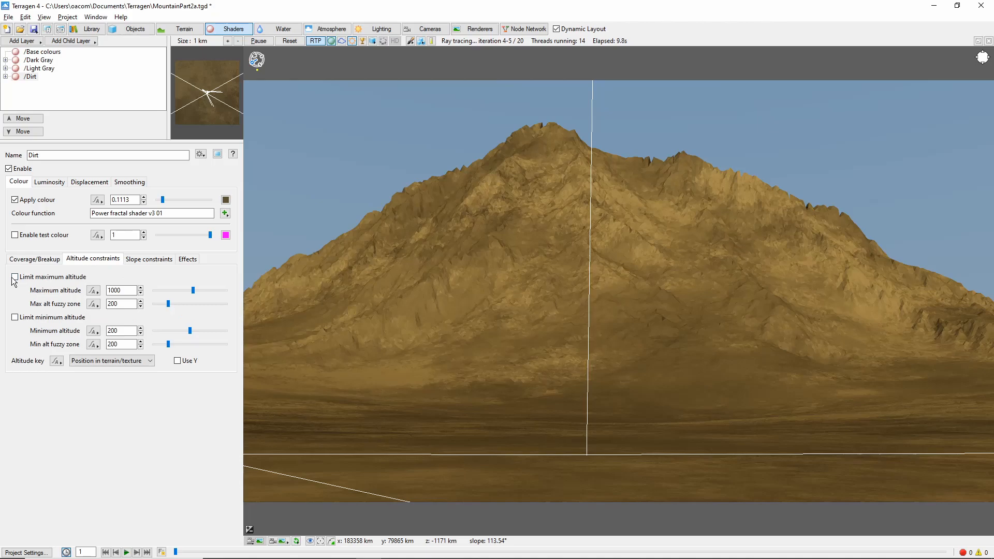
left_click(14, 276)
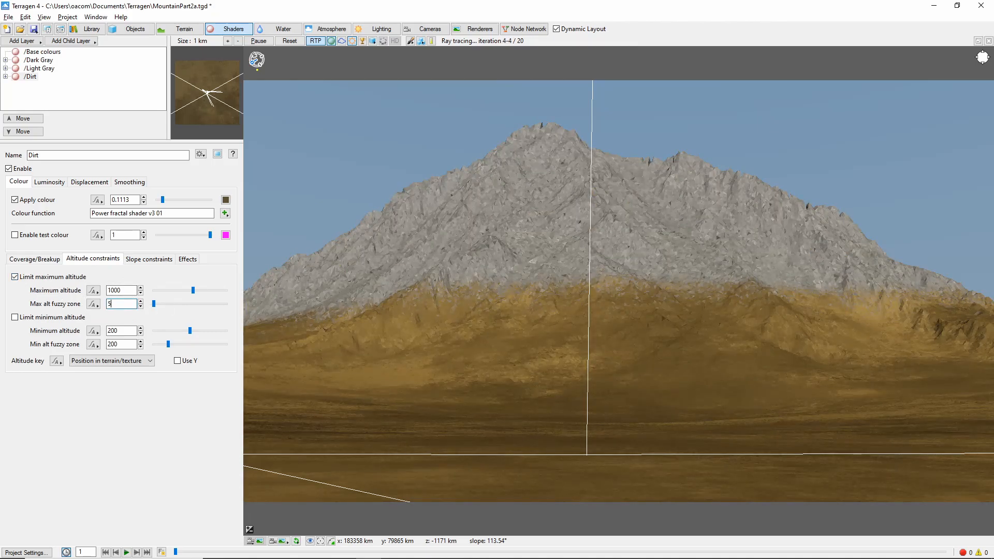
type("500")
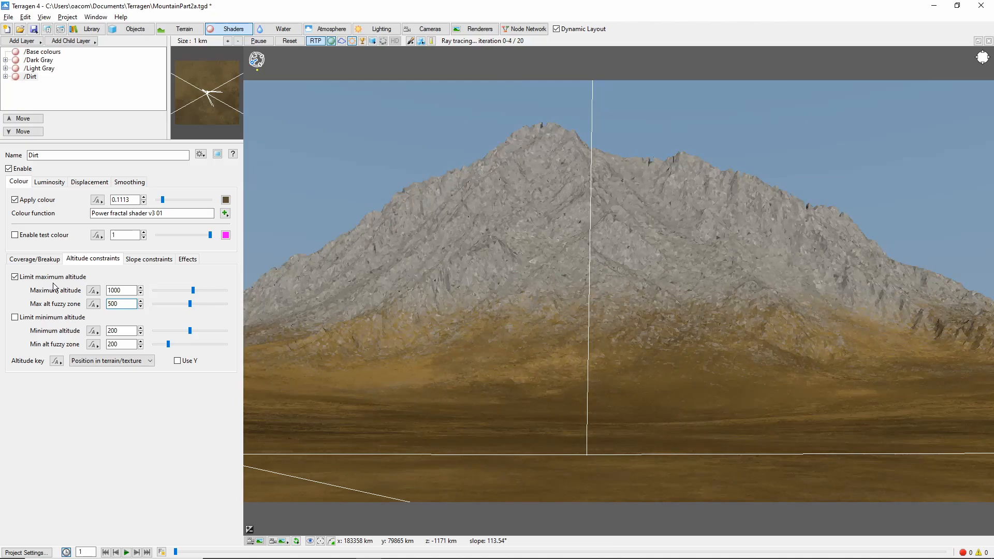
left_click(149, 259)
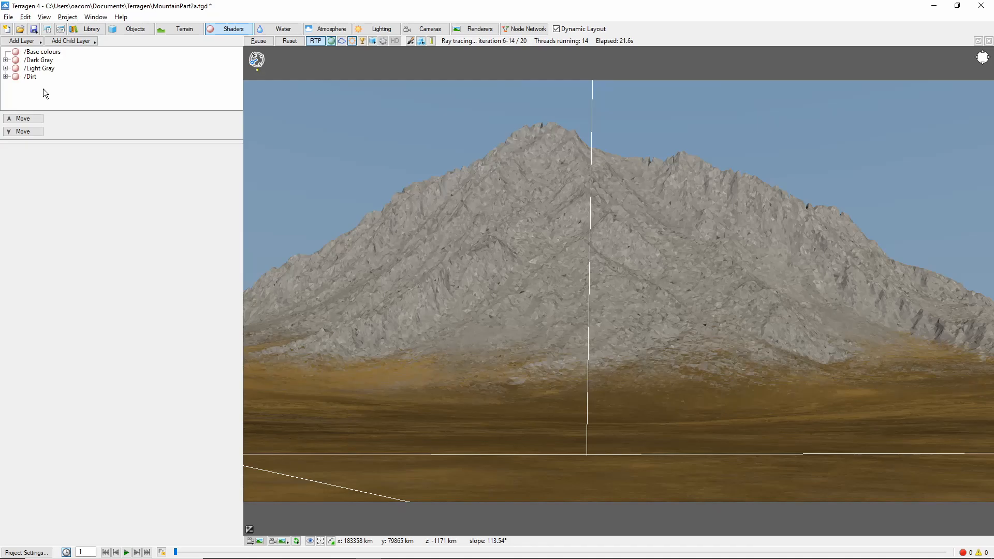
- Add a Power fractal shader layer with Y noise stretch 5, high colour 0.68, and enable Mask by shader
left_click(22, 40)
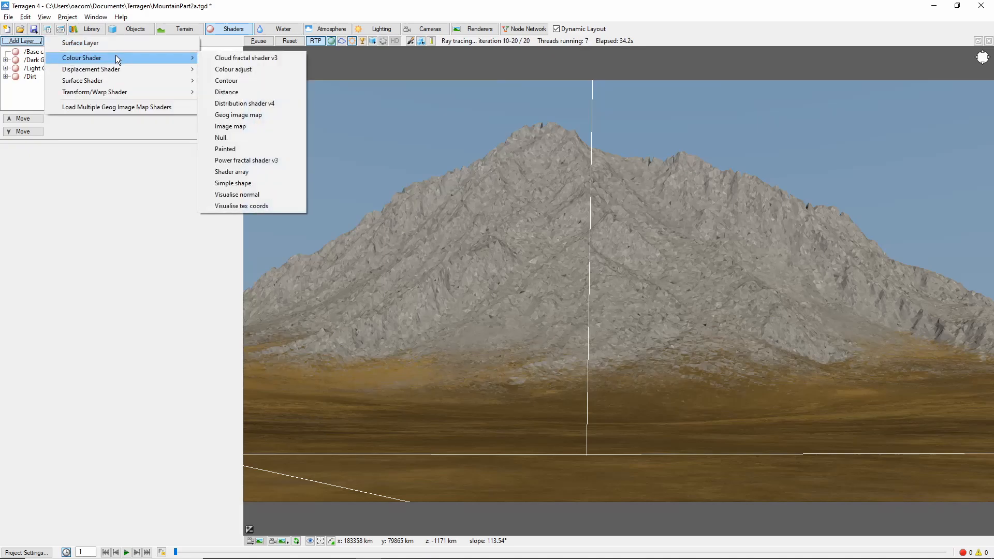
mouse_move(246, 160)
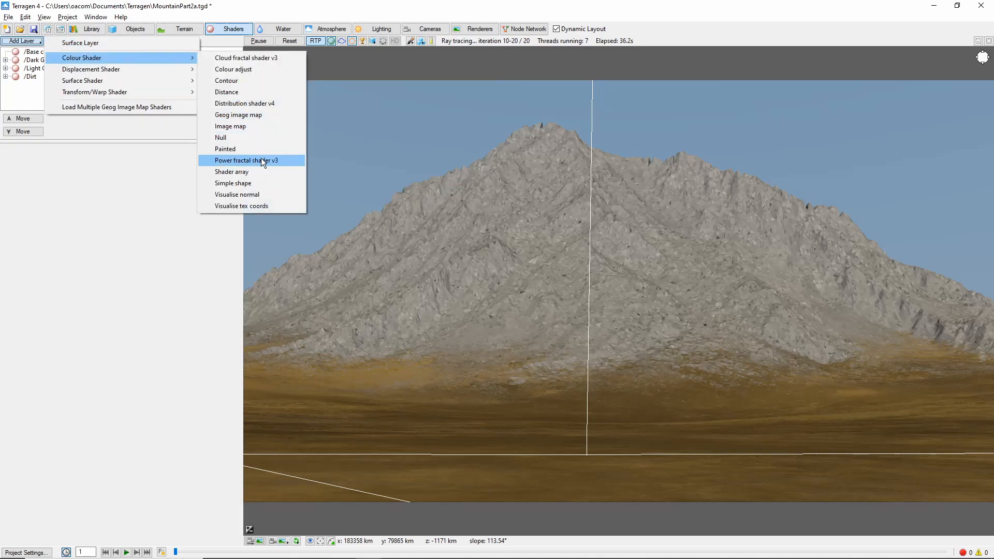
left_click(242, 160)
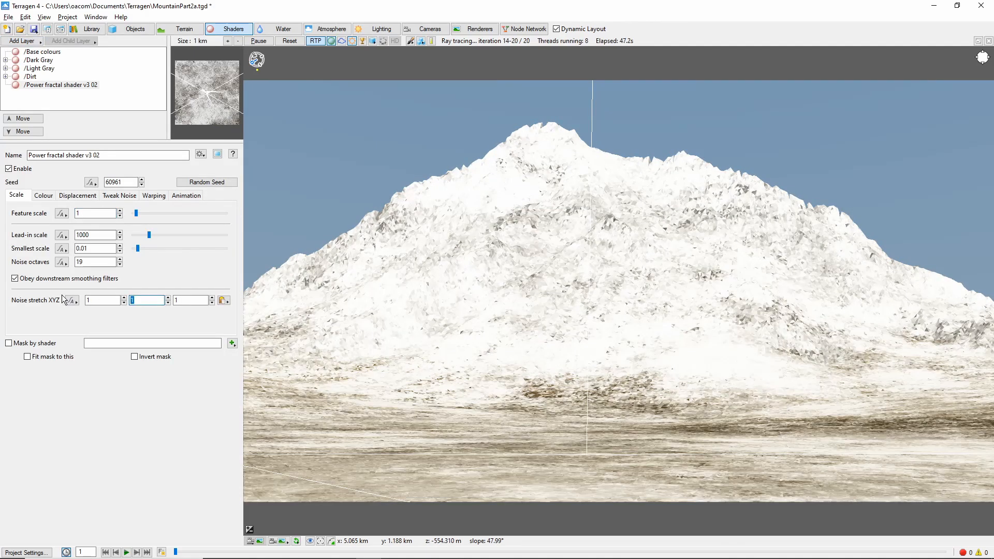
type("5")
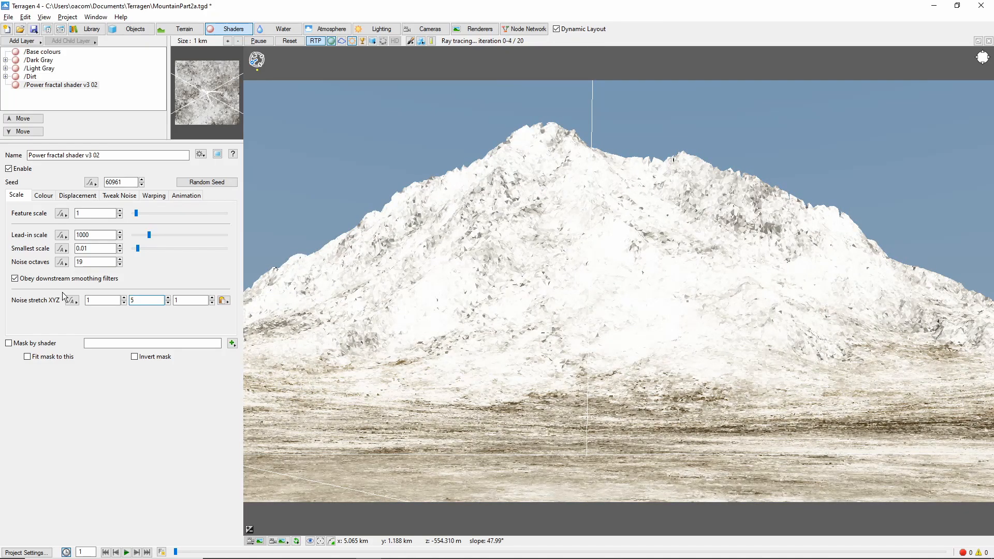
left_click(43, 195)
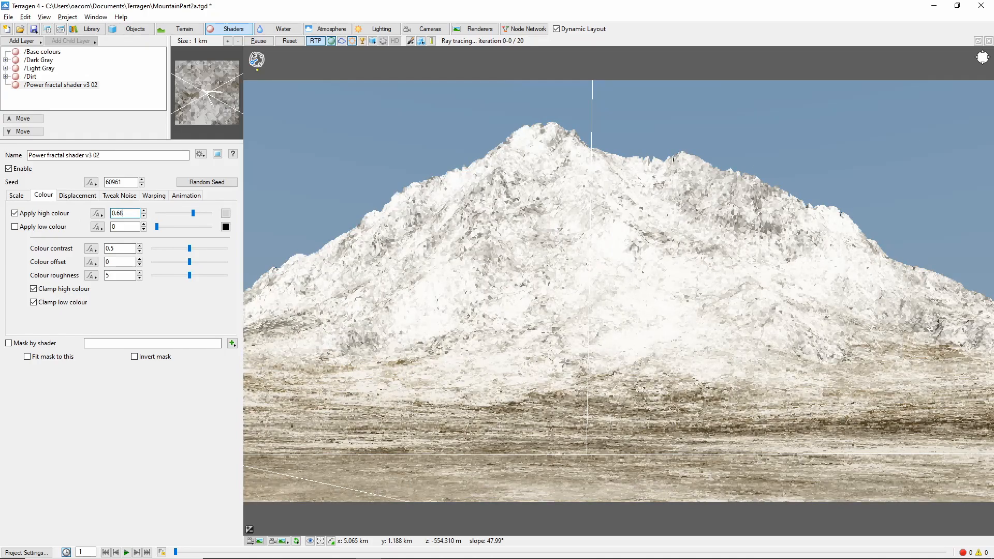
left_click(77, 195)
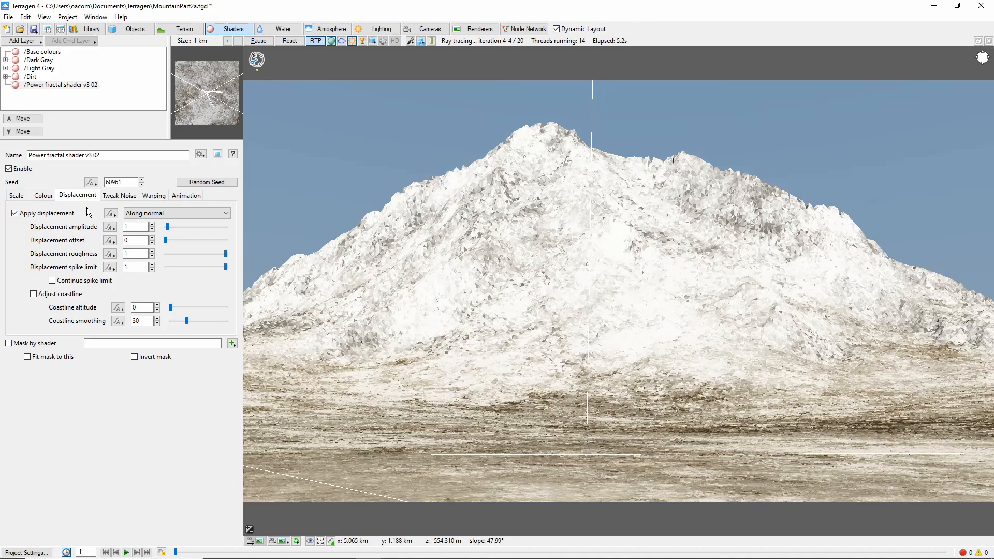
left_click(119, 195)
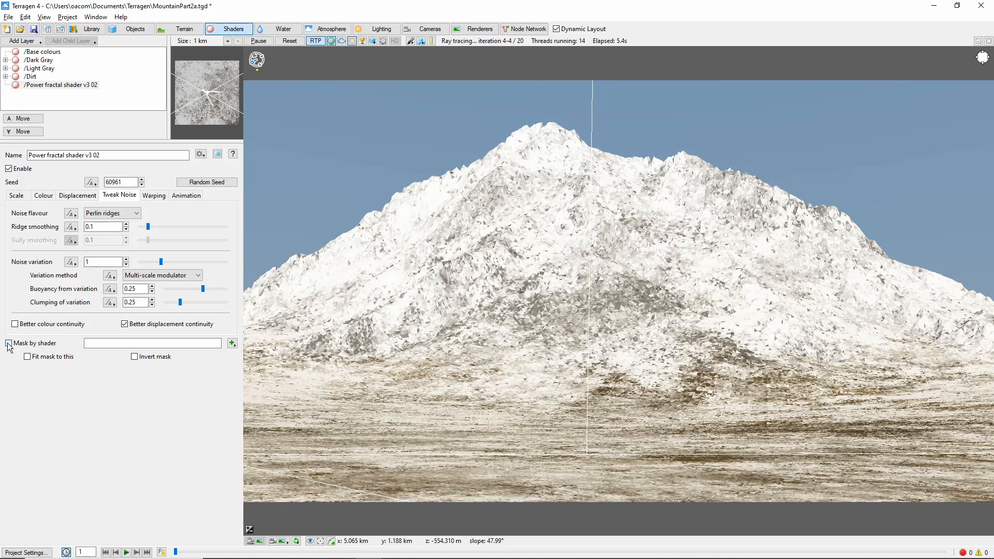
left_click(232, 343)
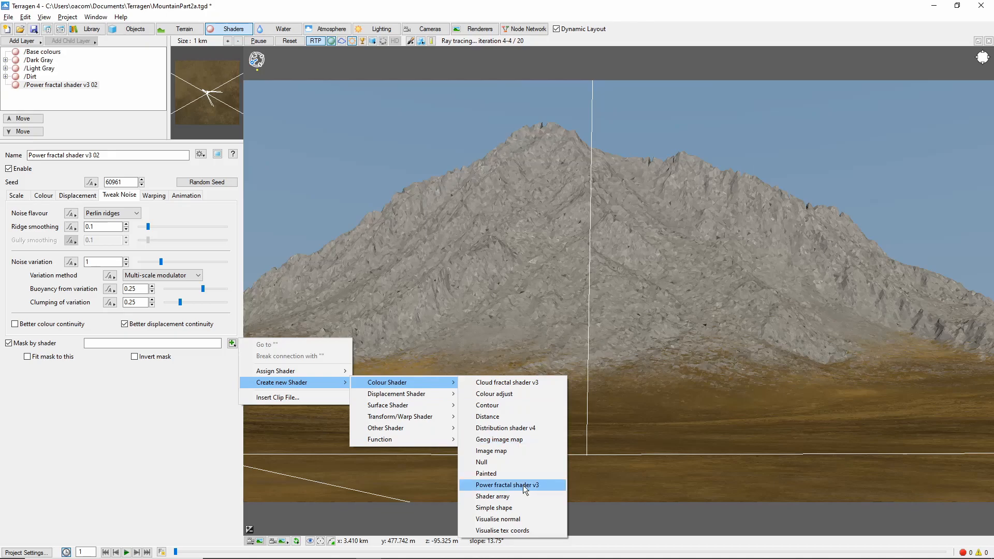
- Create a Distribution shader v4 as the fractal layer's mask and bring up its settings
left_click(505, 428)
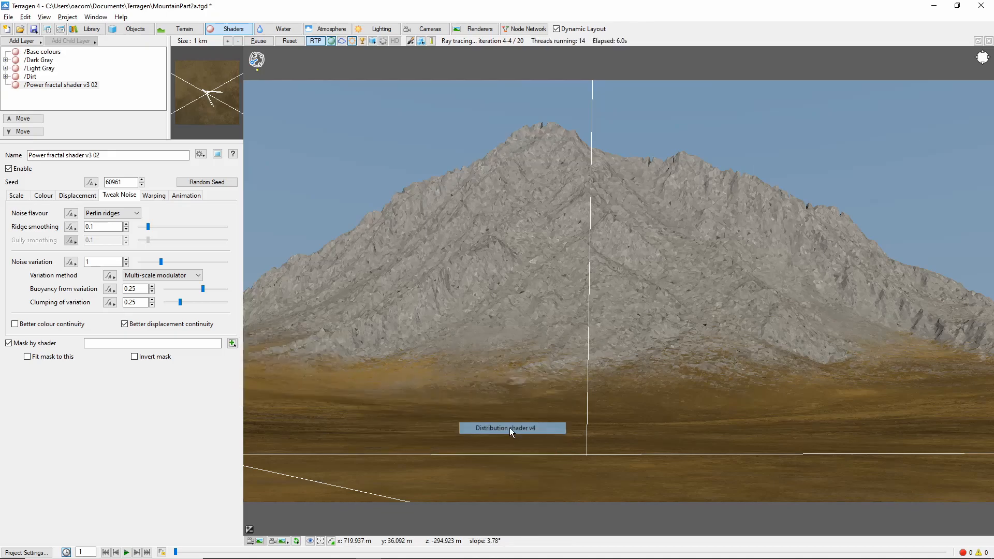
left_click(512, 428)
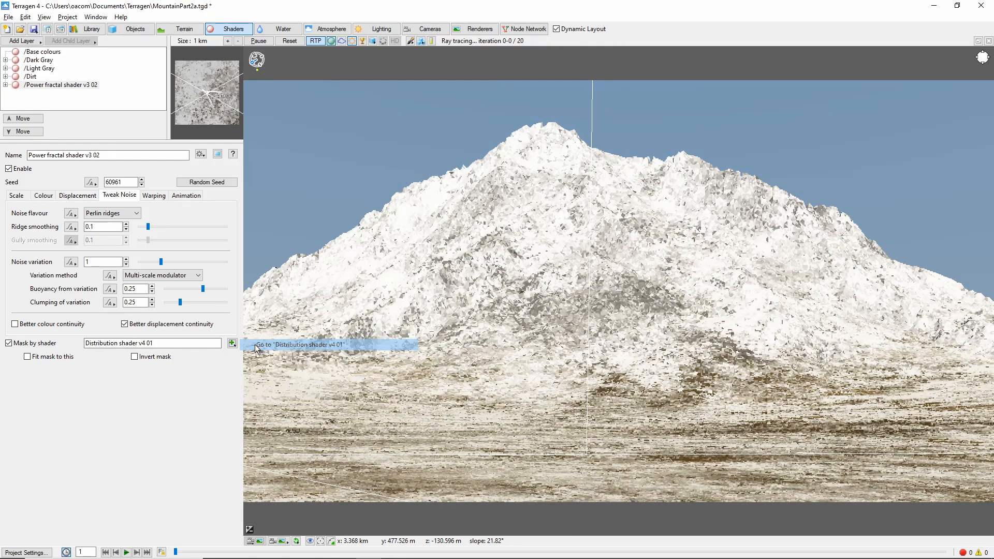
left_click(232, 342)
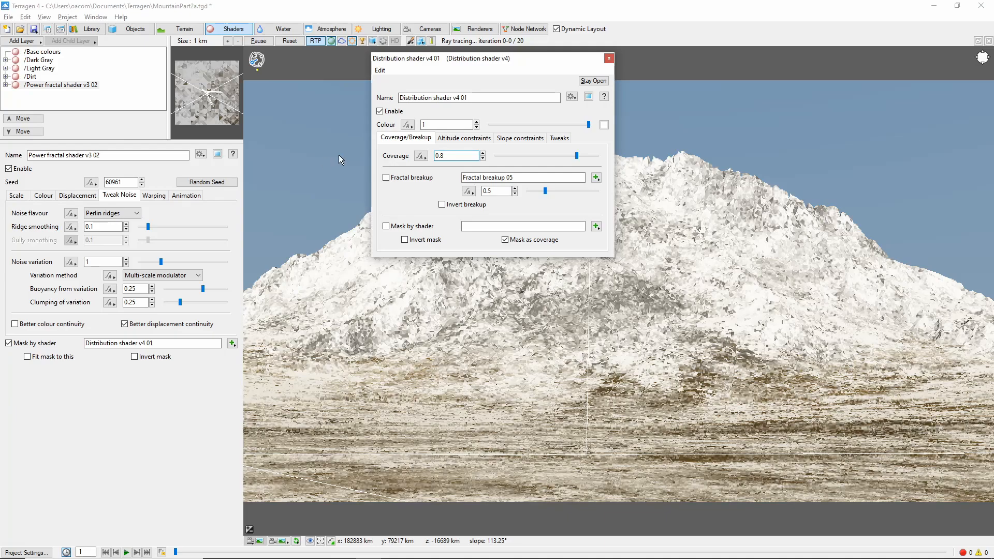
- Limit the distribution mask to altitudes above 2000 m and minimum slopes of 30 degrees
left_click(463, 138)
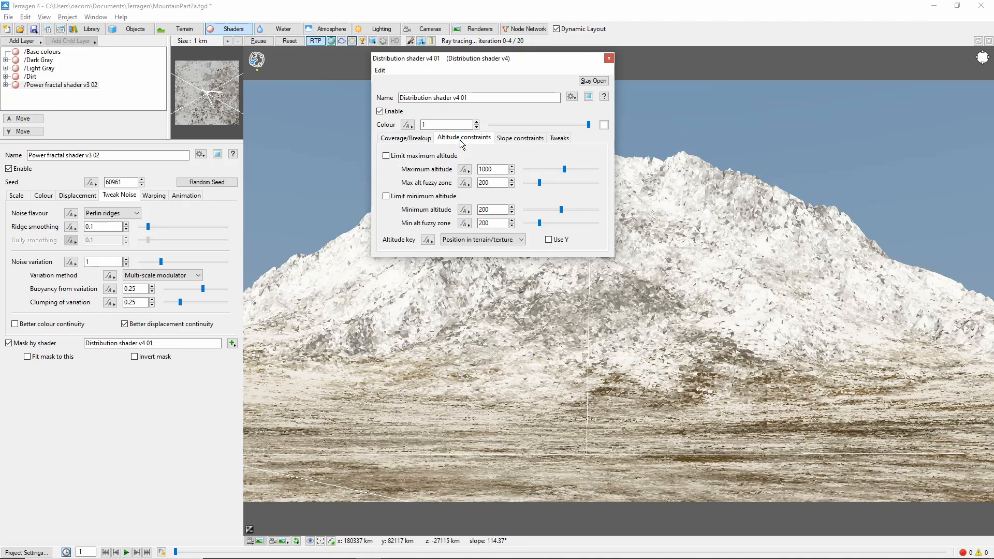
left_click(387, 197)
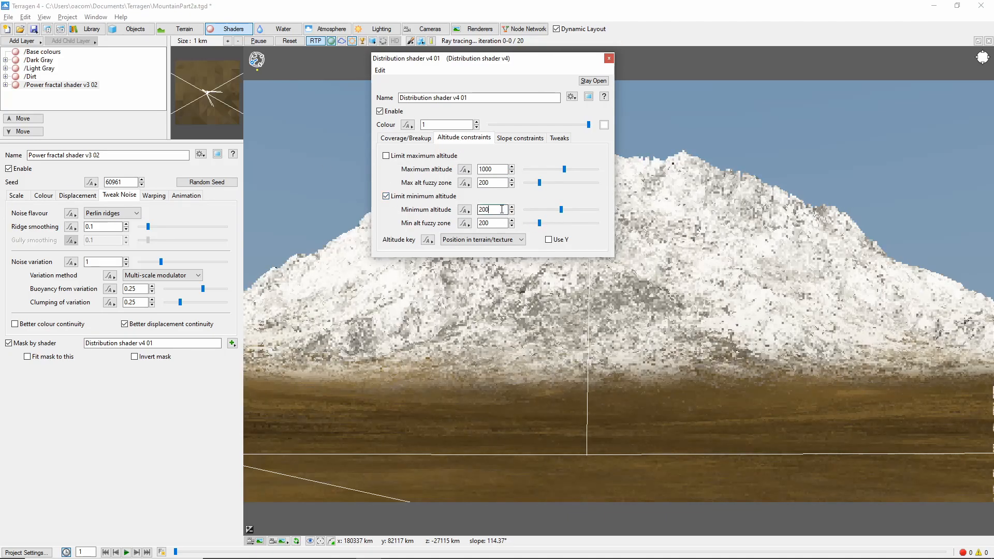
type("2000")
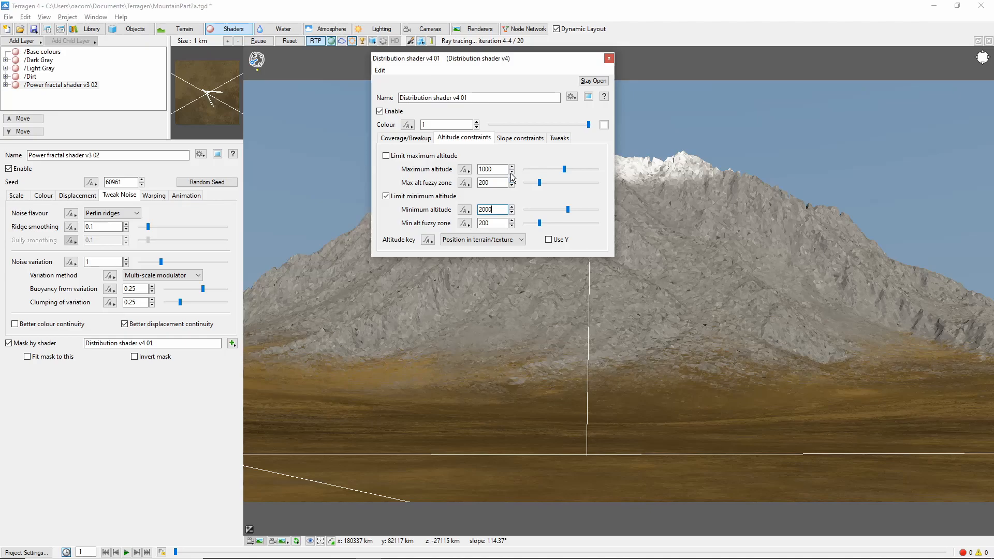
left_click(519, 138)
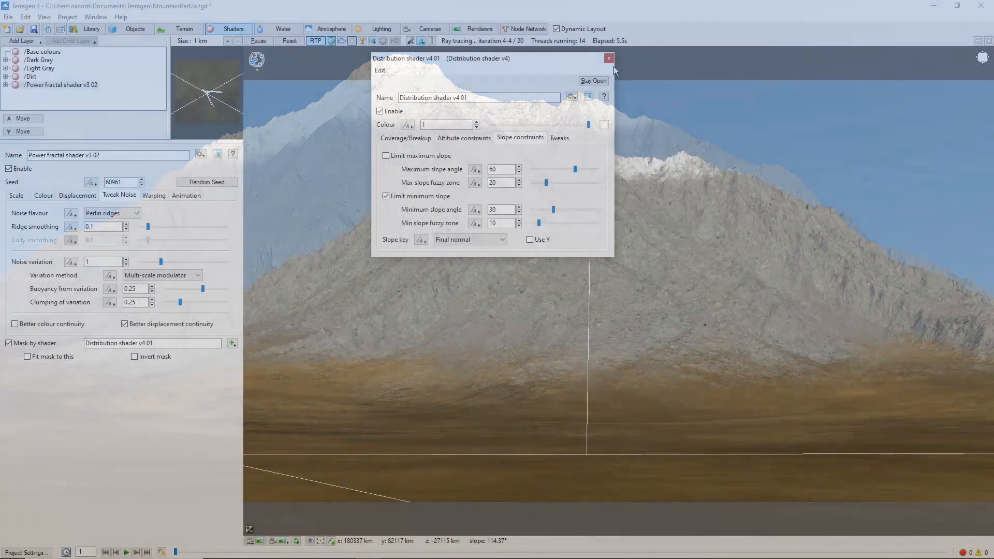
- Add a Snow surface layer at 0.85 colour limited between 50 and 3000 m altitude with 500 fuzzy zone
left_click(608, 57)
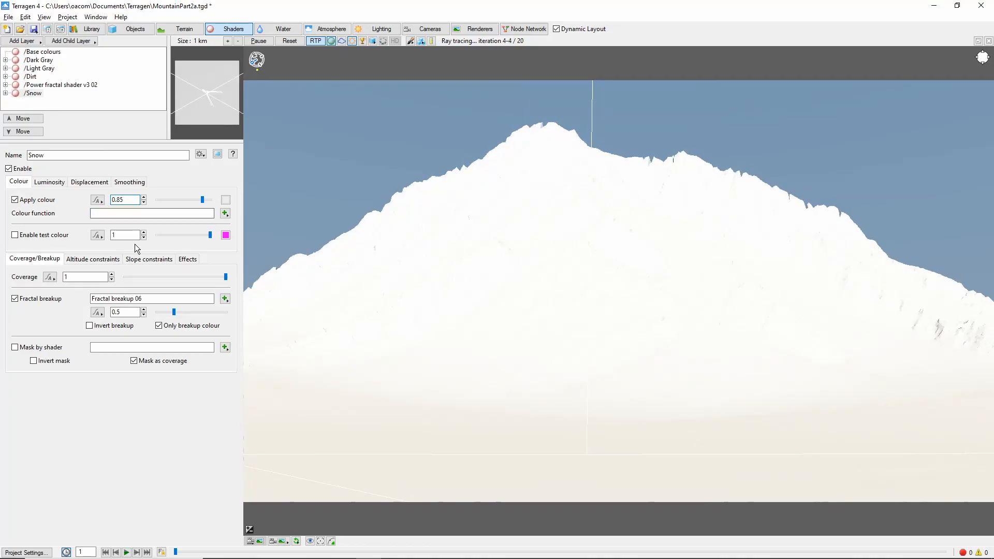
left_click(93, 259)
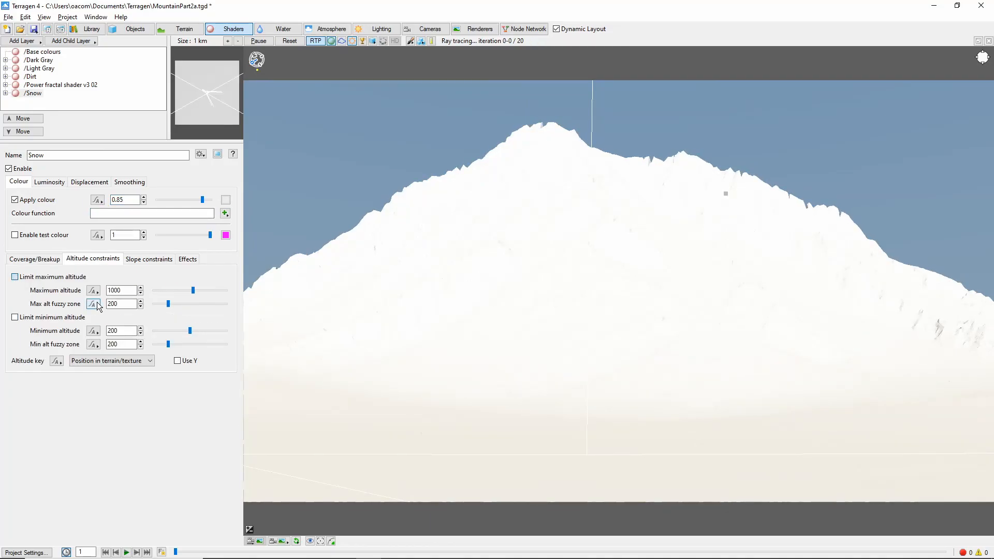
left_click(15, 277)
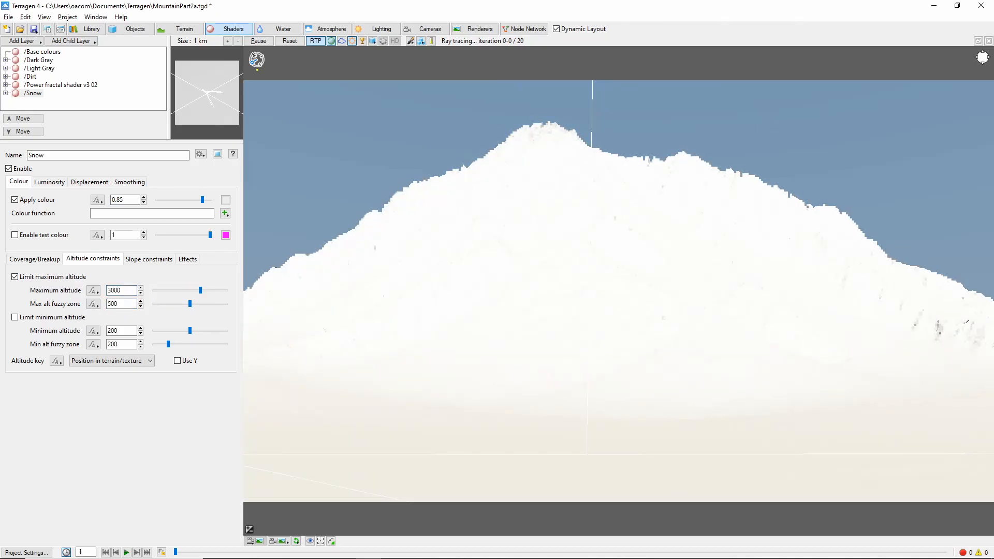
left_click(15, 317)
type("500")
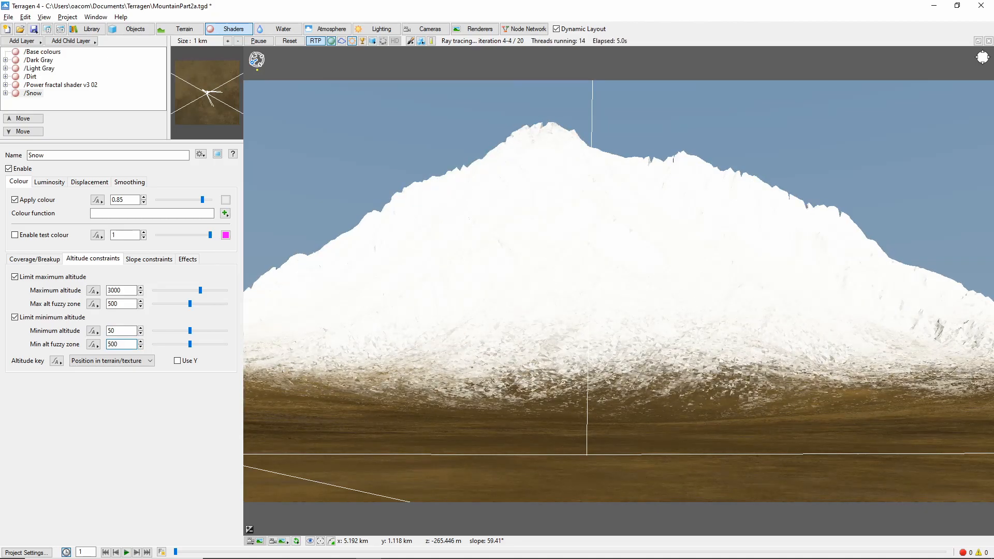
- Restrict the Snow layer to slopes under 60 degrees with a fuzzy zone of 10
left_click(149, 259)
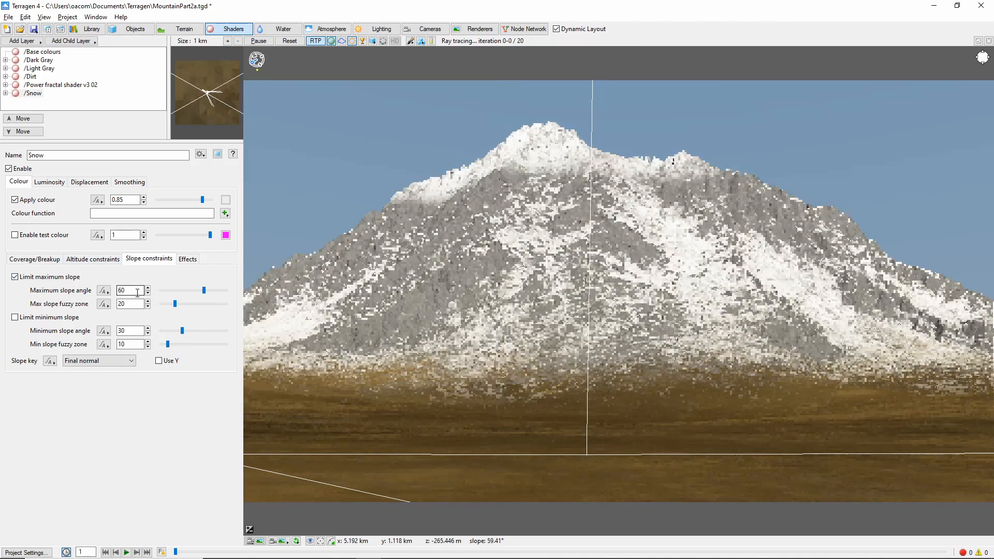
triple_click(129, 304)
type("10")
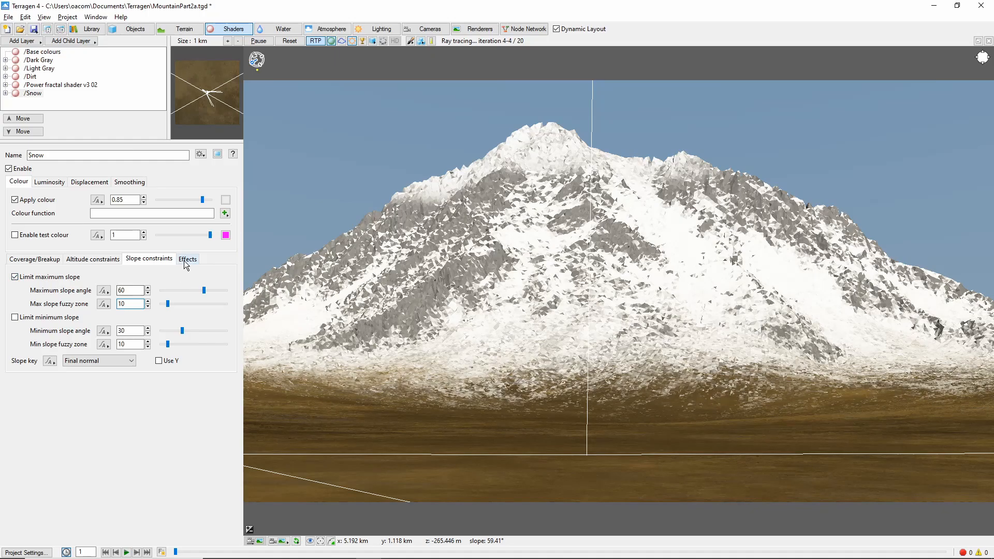
left_click(187, 259)
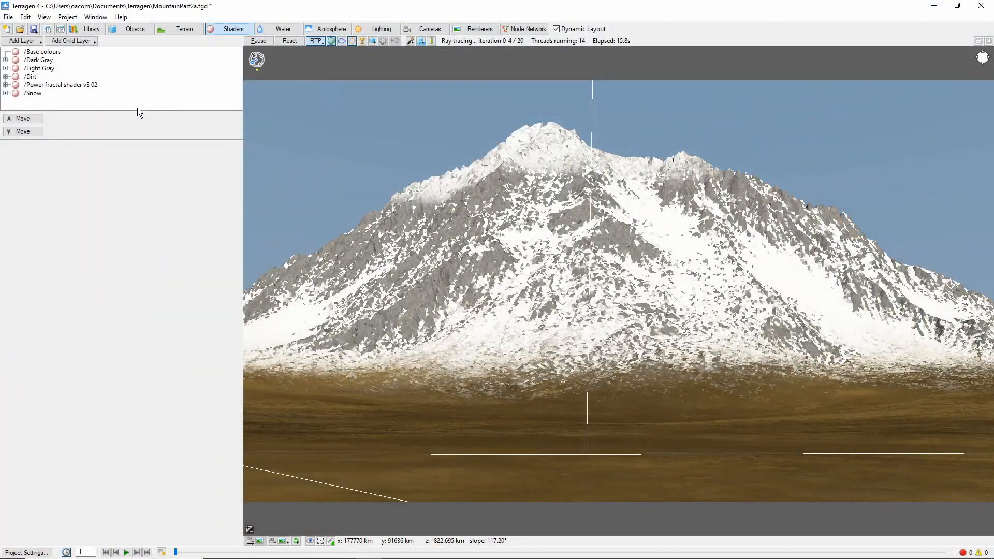
- Add a dark green Grass1 surface layer with coverage 0.75 and breakup 0.375
left_click(20, 42)
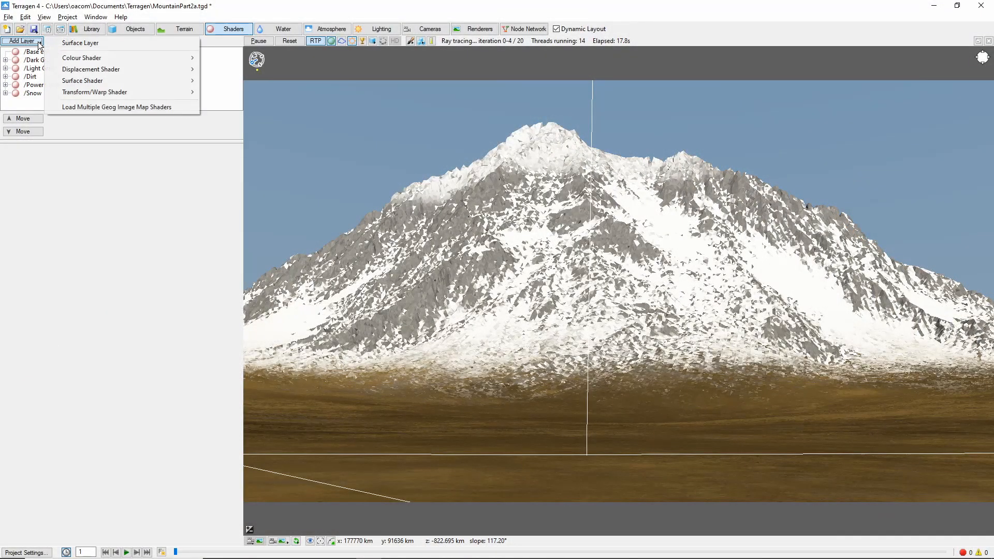
left_click(79, 43)
type("Grass1")
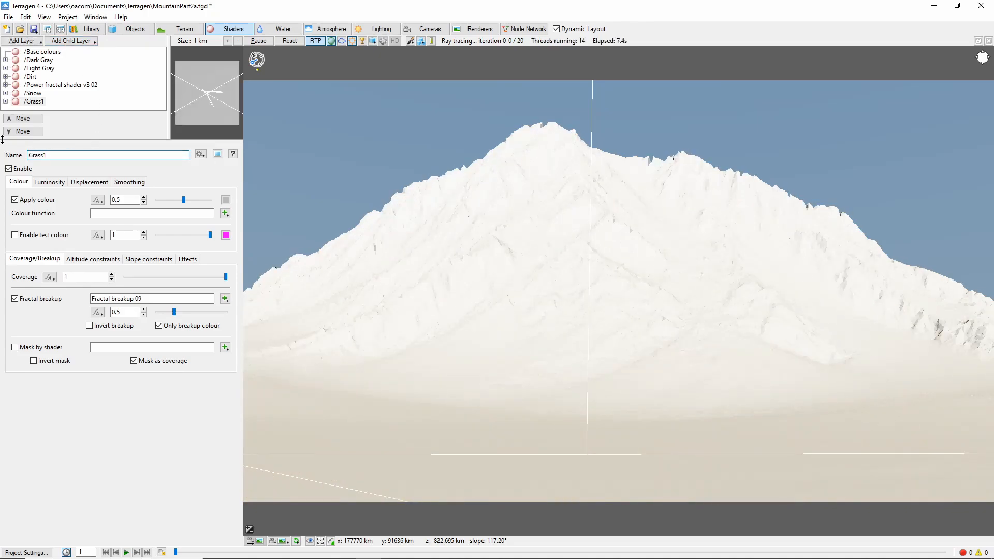
left_click(226, 199)
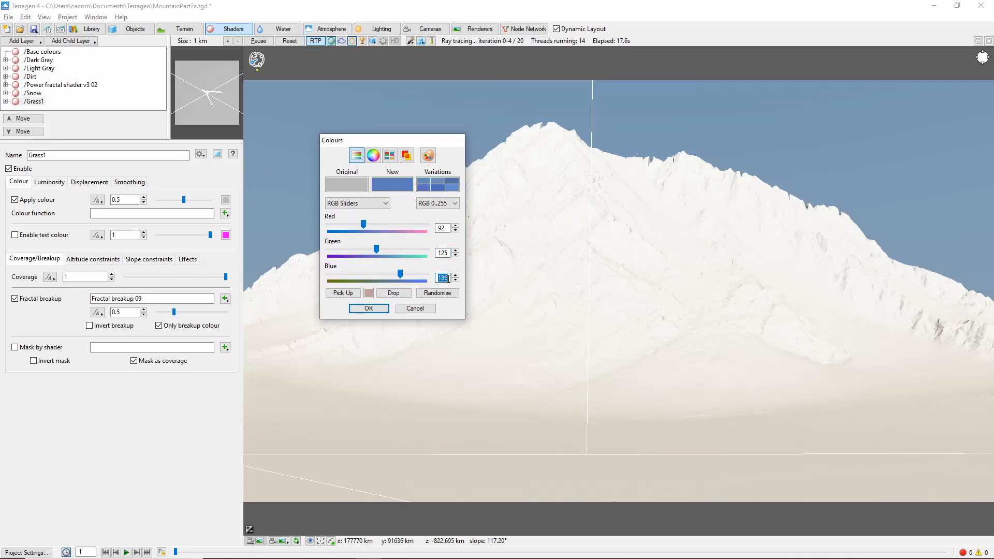
left_click(368, 308)
type("0.01")
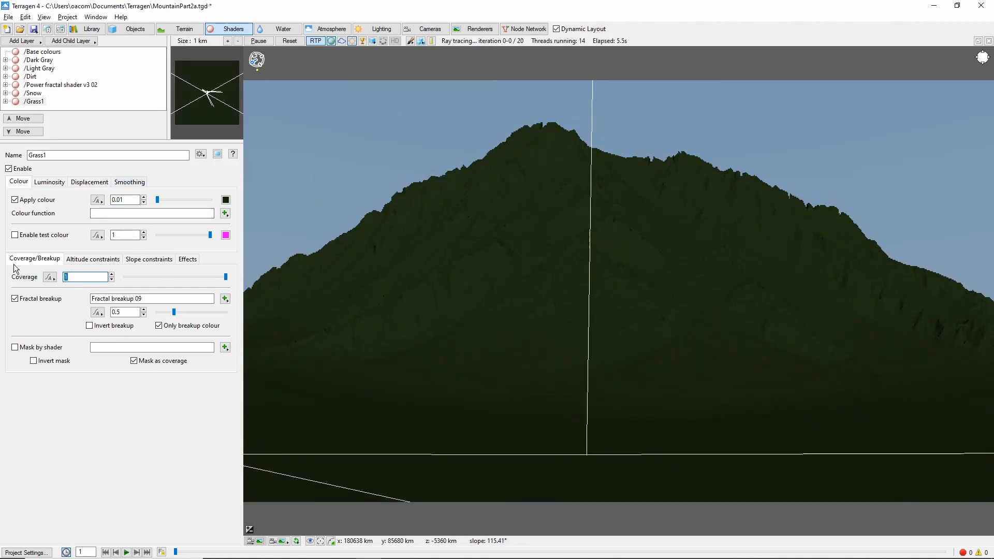
type("0.75")
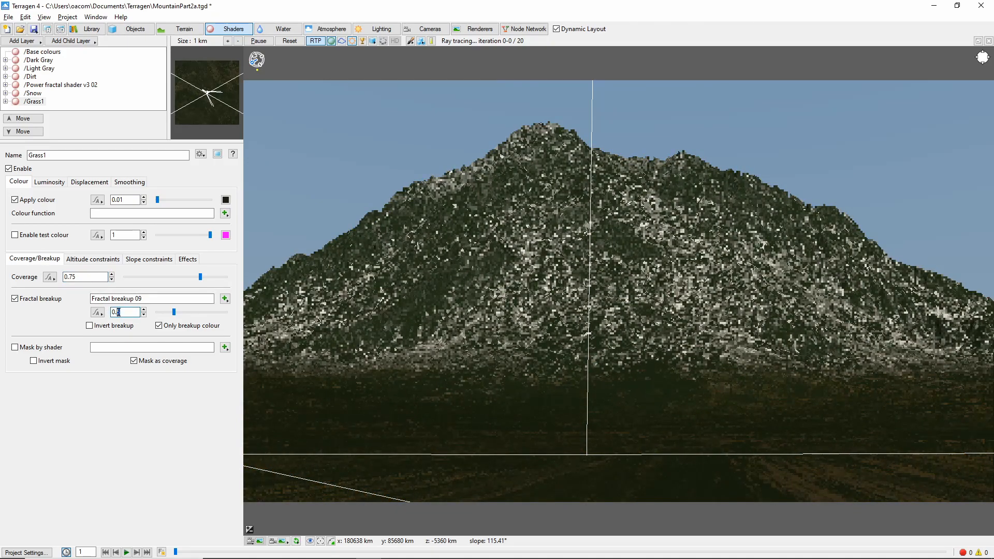
type("0.375")
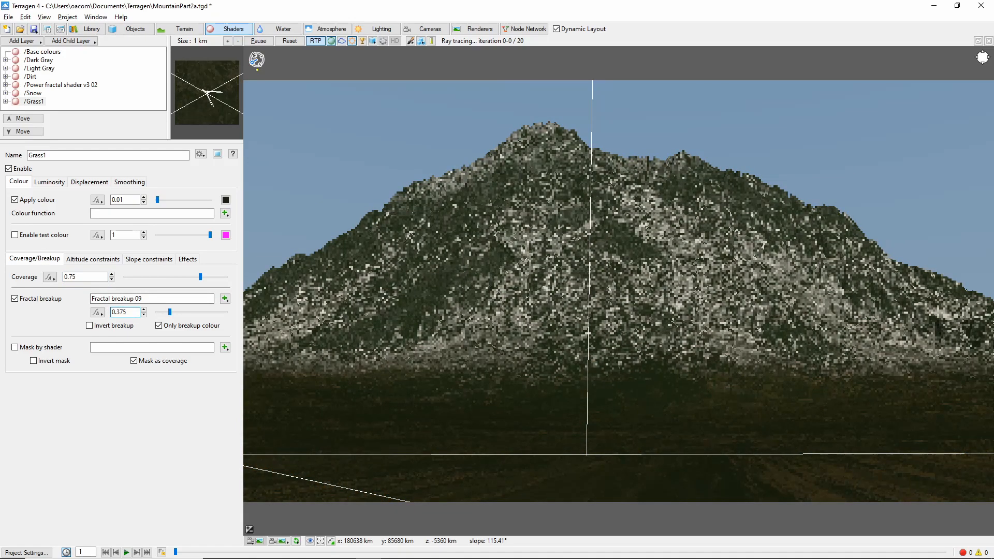
- Confine Grass1 to below 500 m altitude and slopes under 40 degrees
left_click(92, 259)
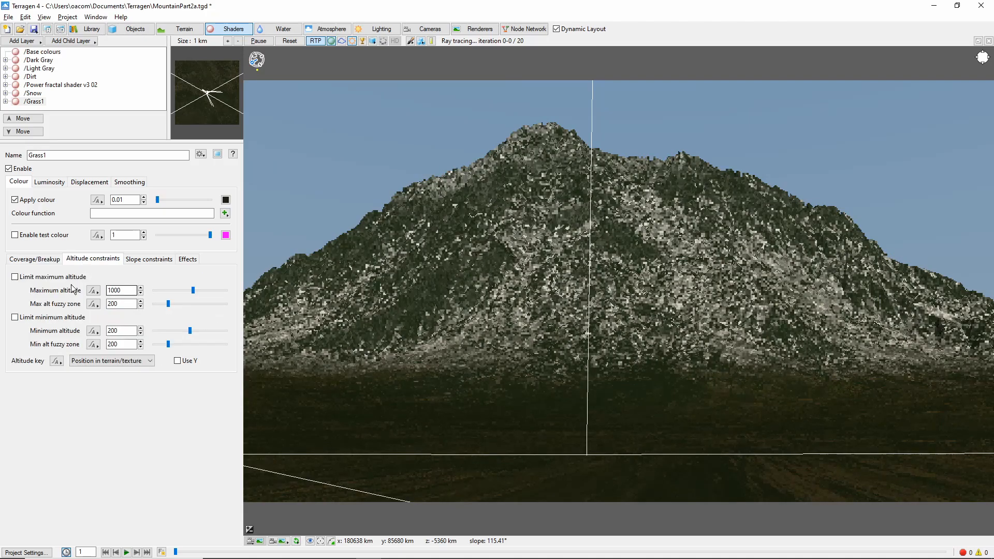
left_click(14, 277)
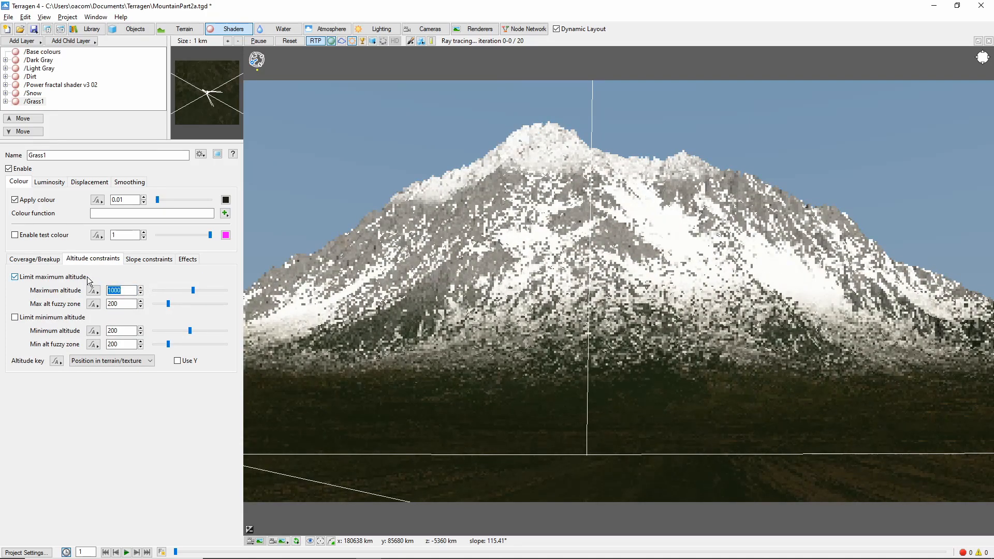
type("500")
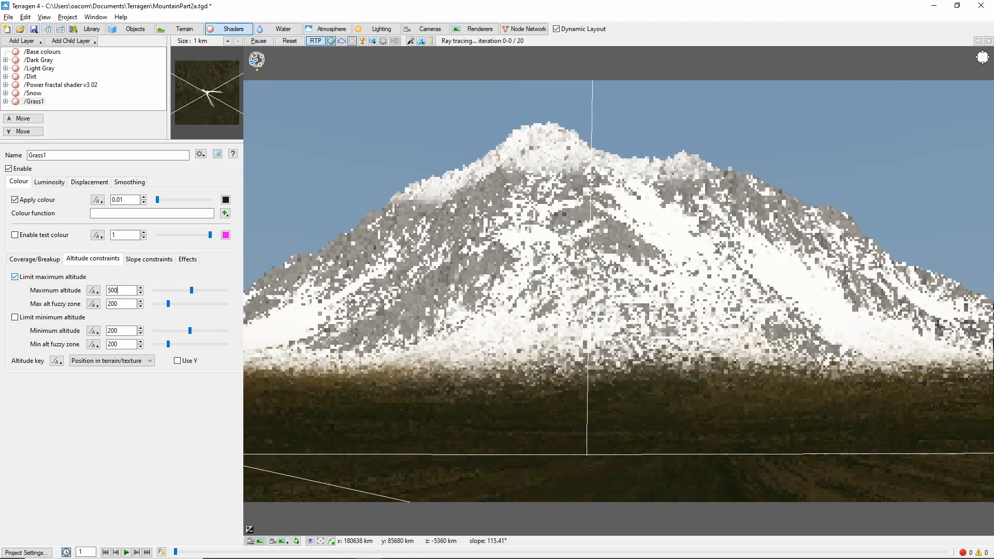
left_click(148, 258)
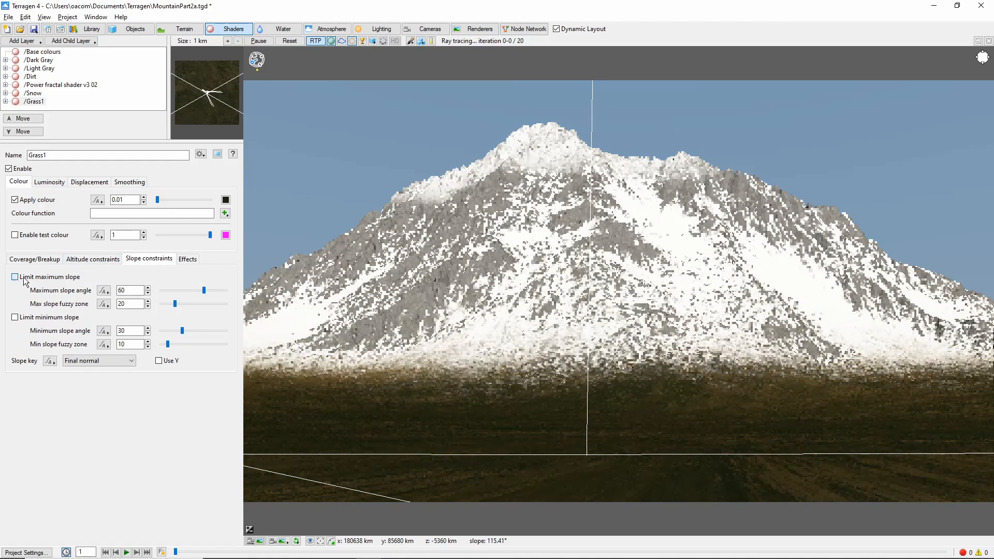
left_click(15, 277)
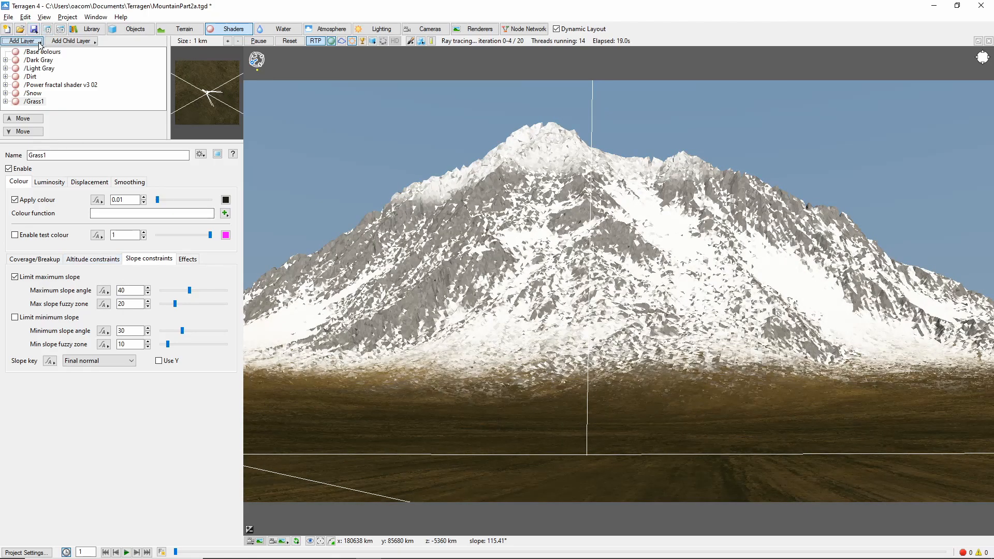
- Add a yellow Grass2 surface layer with colour 0.1, coverage 0.21 and breakup 1.125
left_click(21, 41)
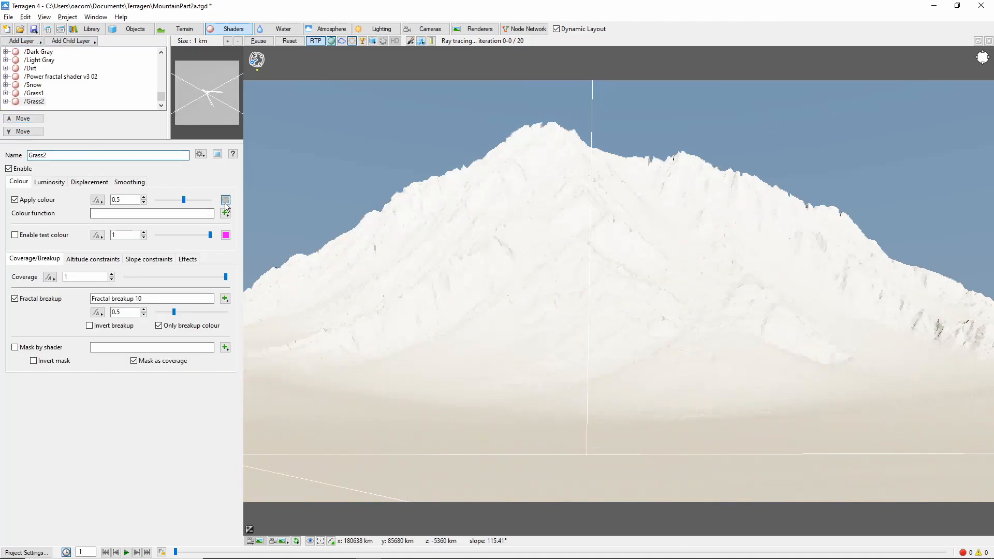
left_click(225, 200)
type("44")
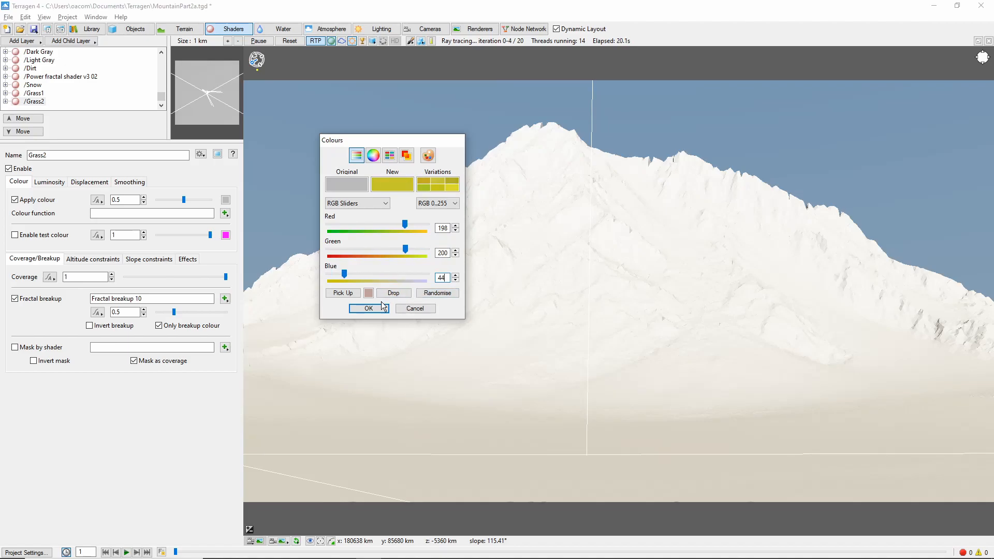
left_click(368, 308)
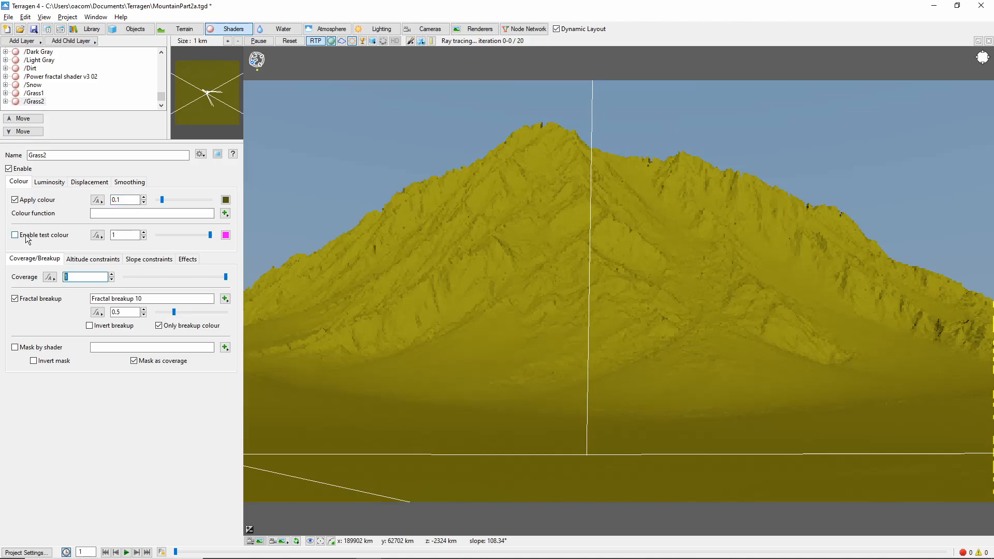
type("0.21")
left_click(126, 312)
type("1.125")
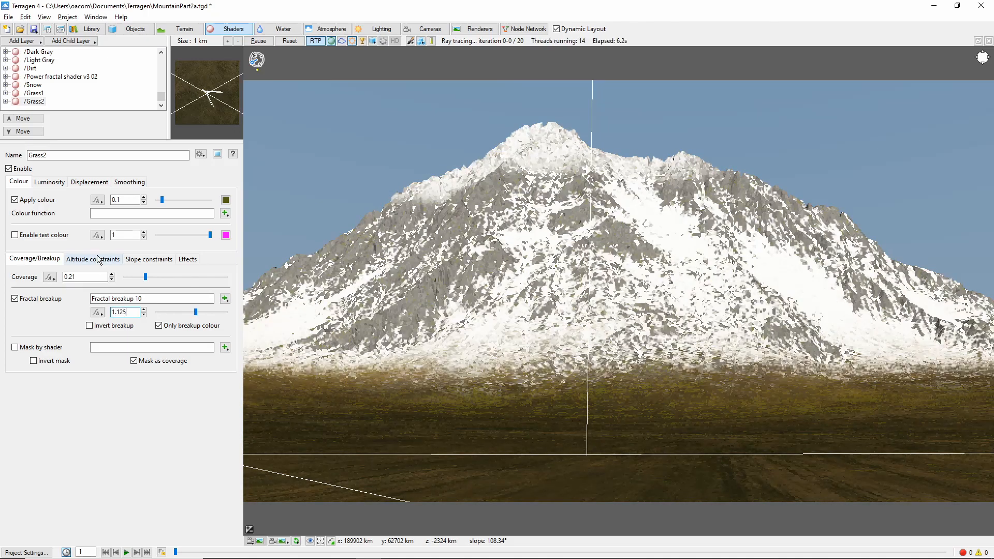
- Limit Grass2 to below 5000 m altitude and slopes of at most 30 degrees
left_click(92, 259)
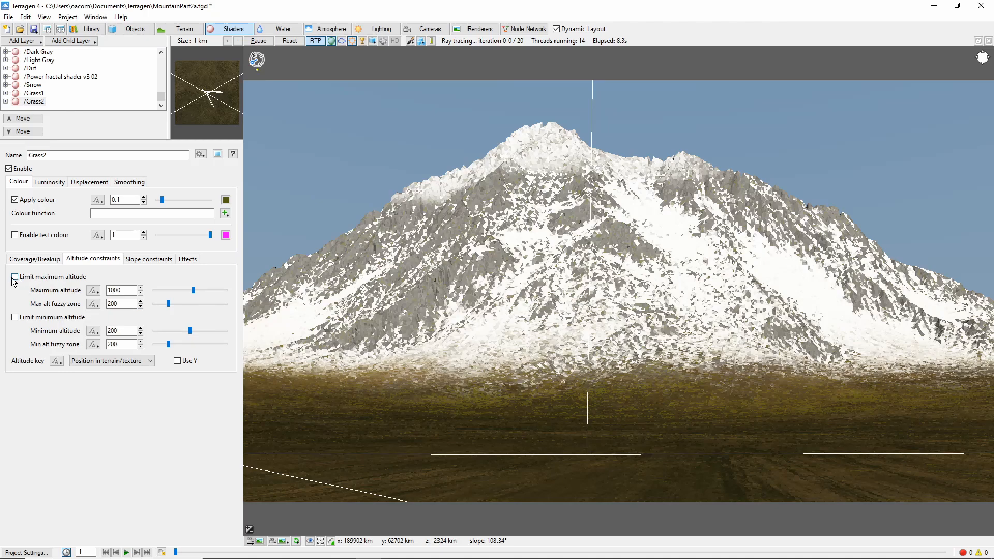
left_click(14, 276)
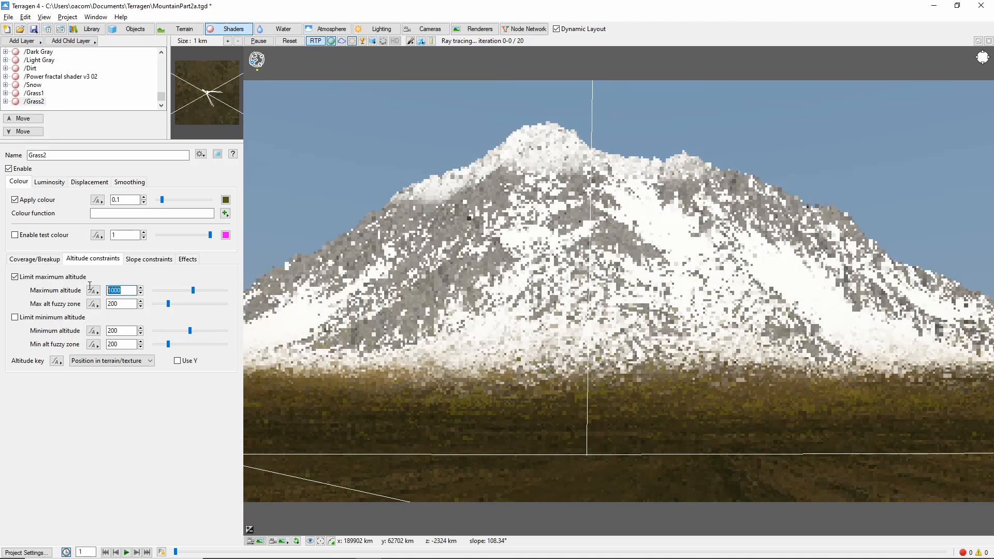
type("5000")
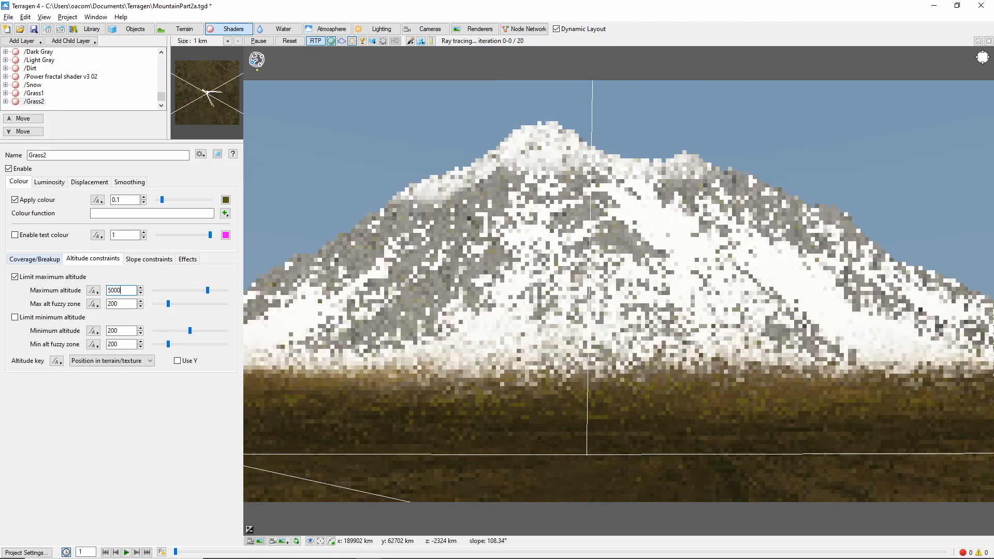
left_click(149, 259)
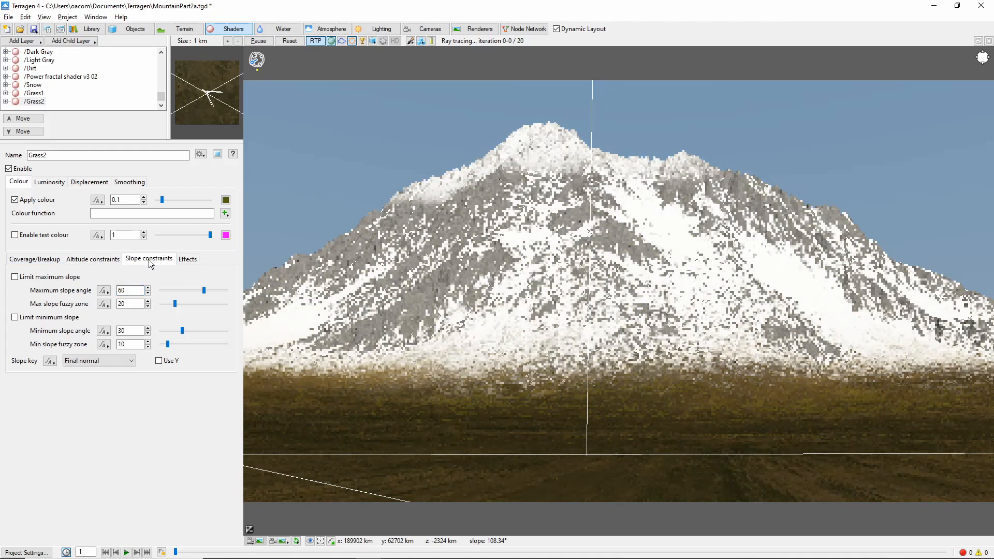
left_click(14, 277)
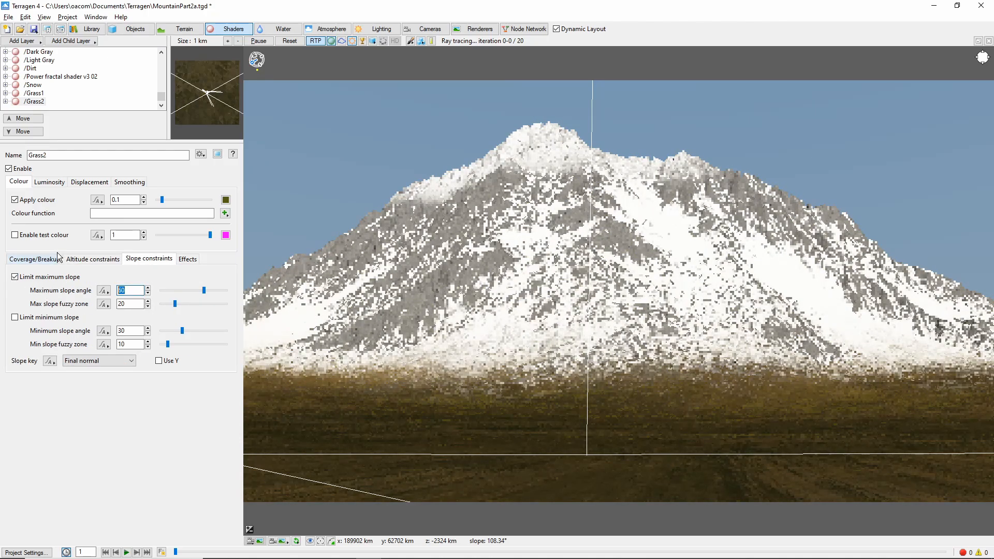
left_click(129, 291)
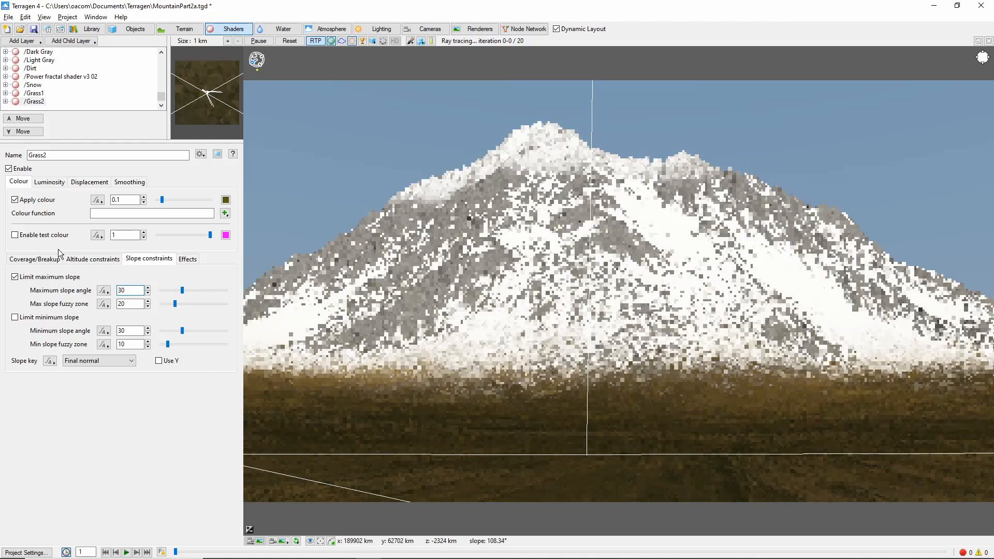
left_click(39, 93)
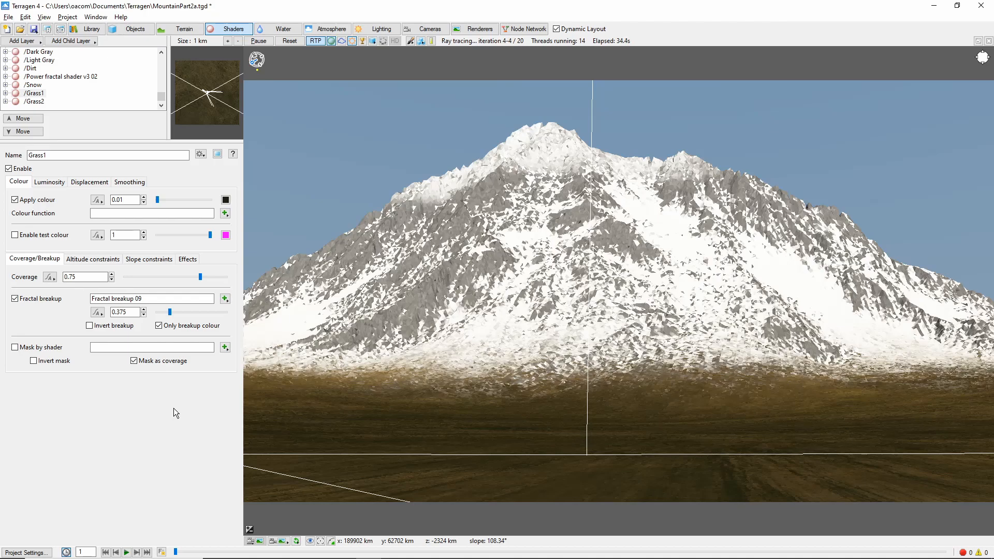
- Add a Pine_tree_11mt.tgo population centred at 2801, 835, -1400 with a 4000 by 8000 area
left_click(130, 29)
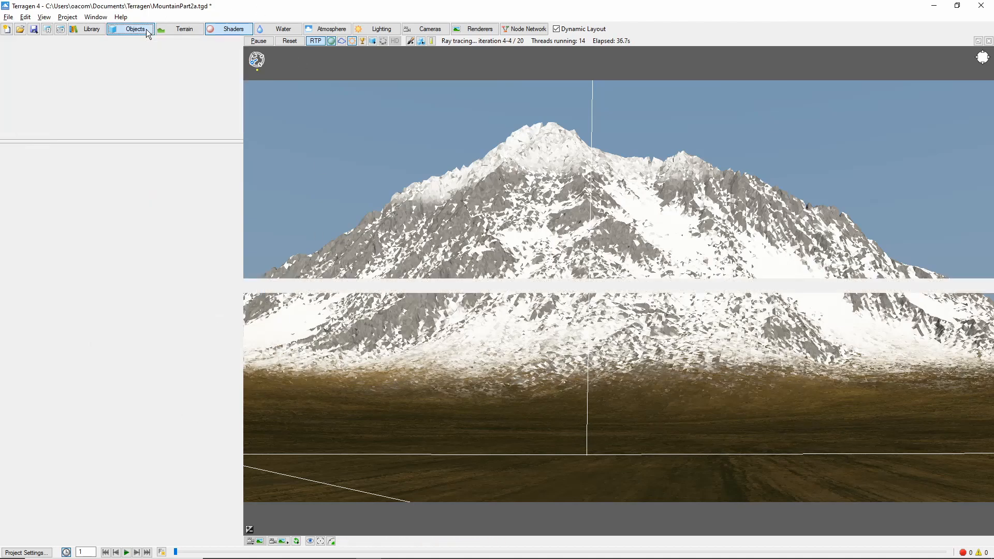
left_click(130, 28)
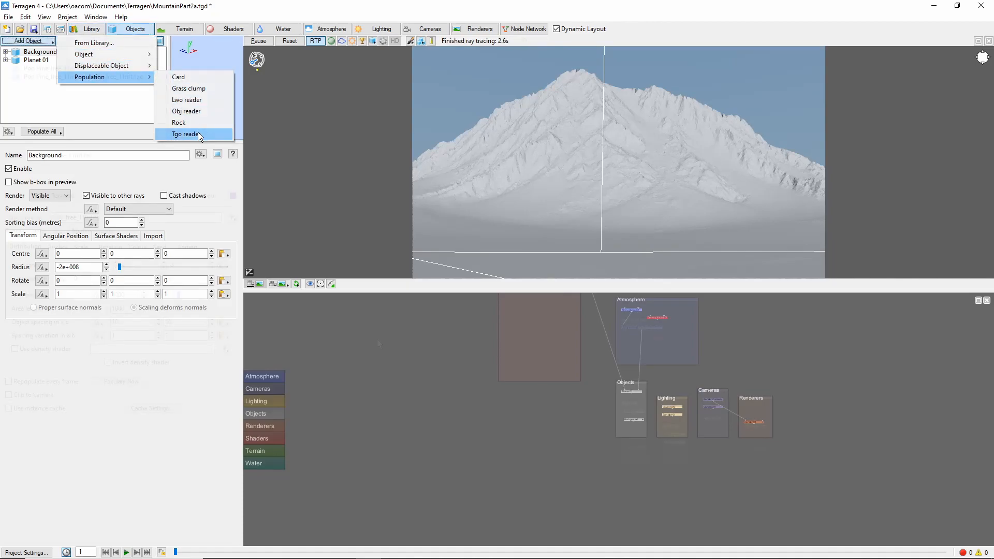
left_click(186, 133)
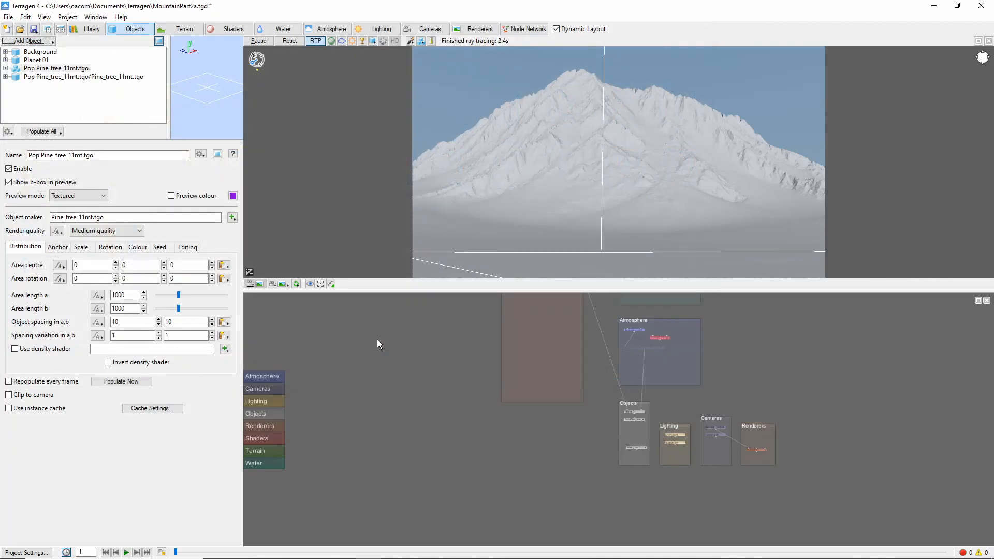
mouse_move(483, 258)
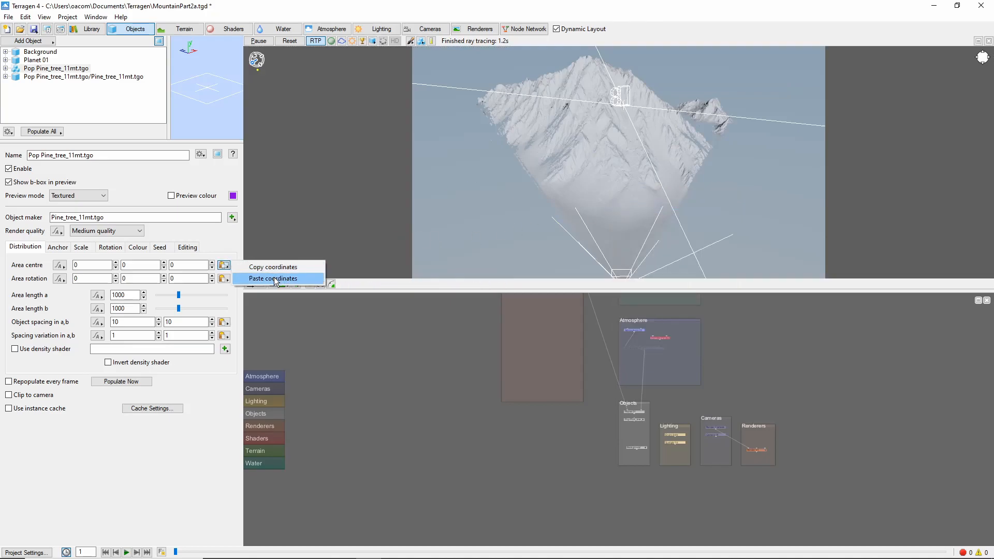
left_click(274, 279)
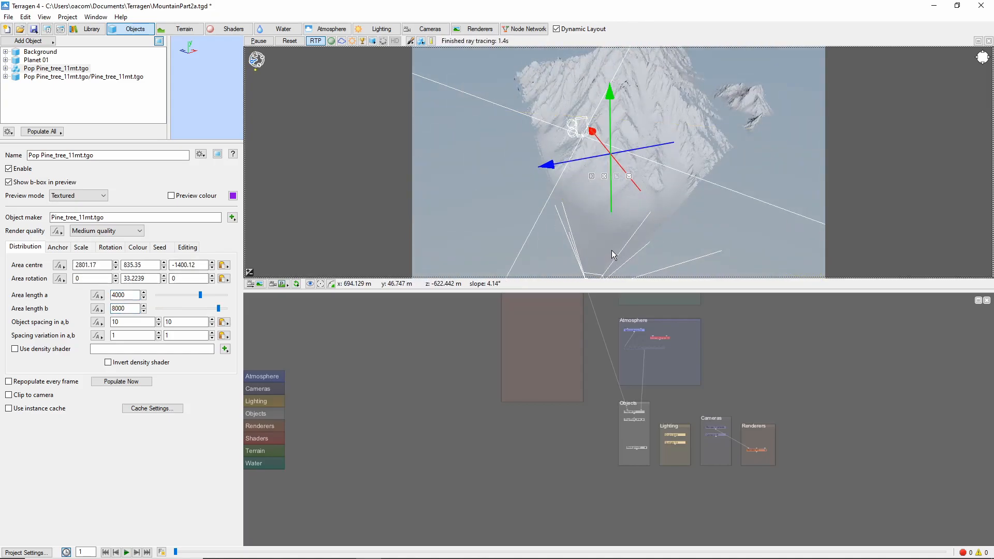
- Set tree spacing 6,6 with variation 2,2 and add a Distribution shader as density shader
triple_click(126, 321)
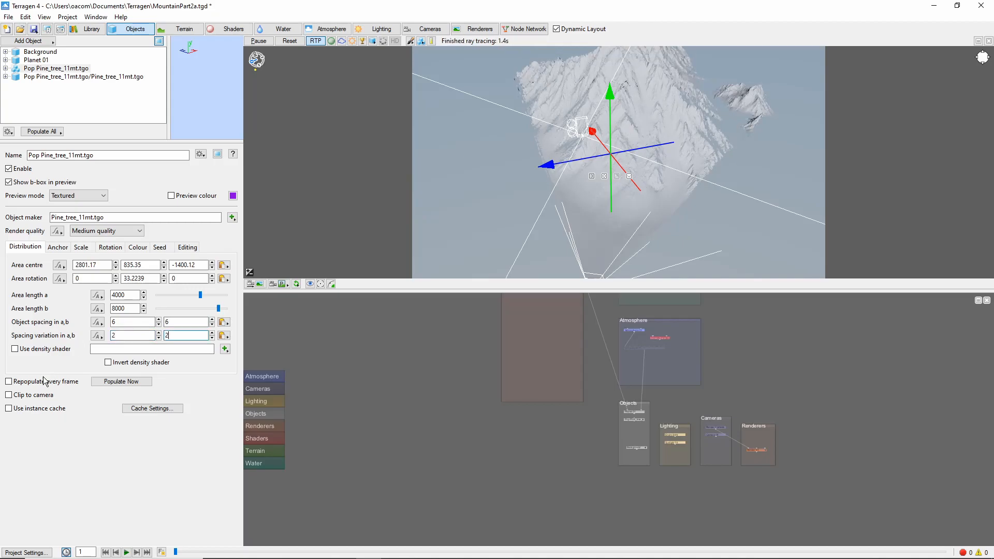
left_click(9, 349)
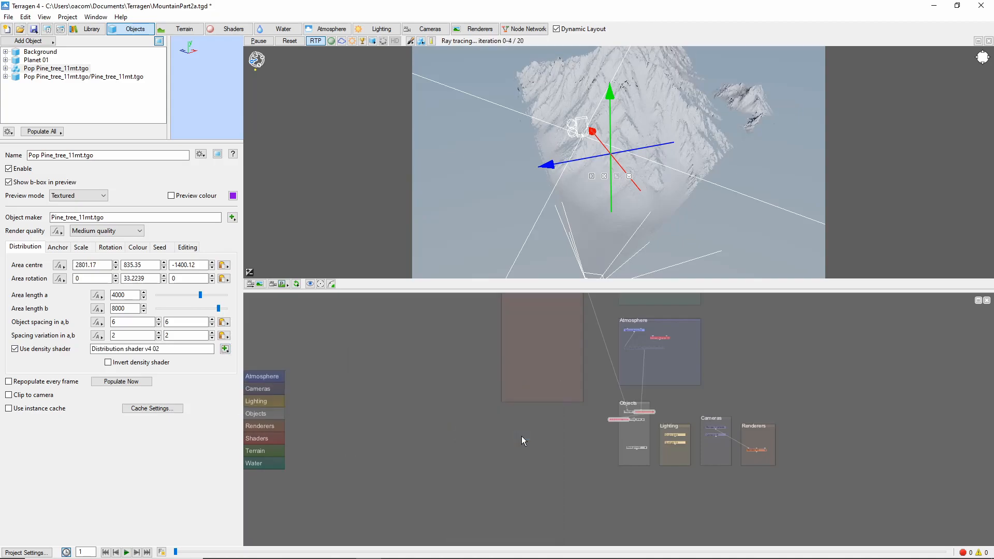
- Limit the Distribution shader to altitudes between 25 and 800 with fuzzy zone 100
left_click(225, 349)
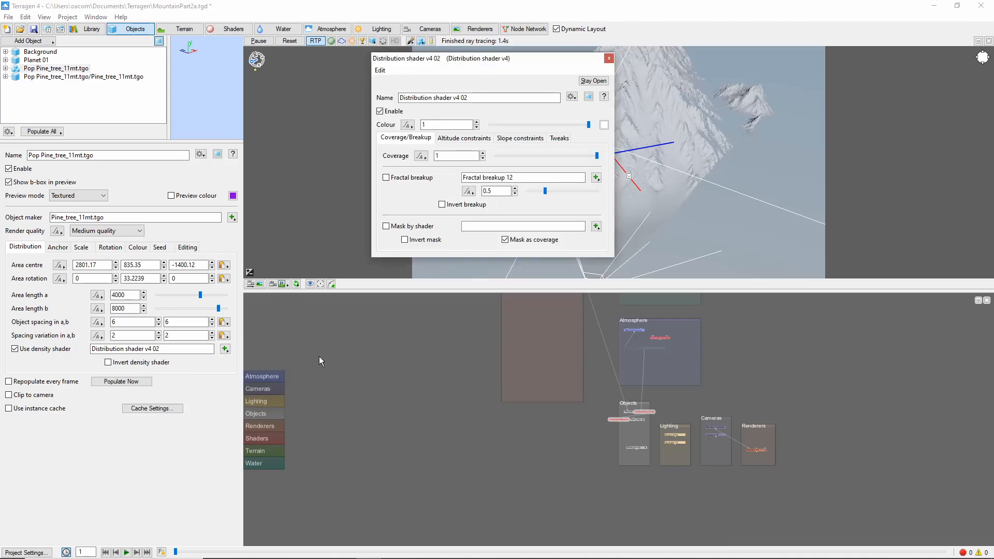
left_click(463, 138)
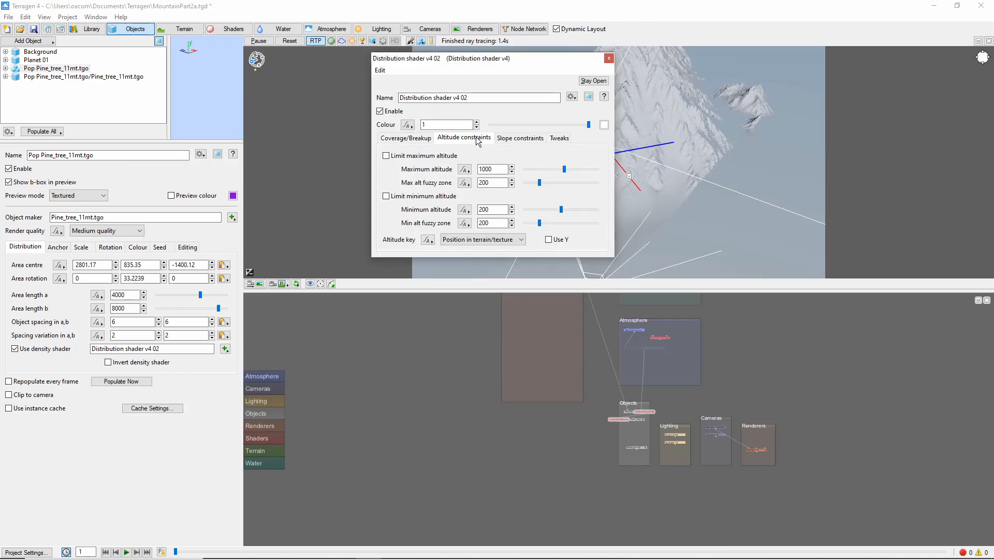
left_click(386, 156)
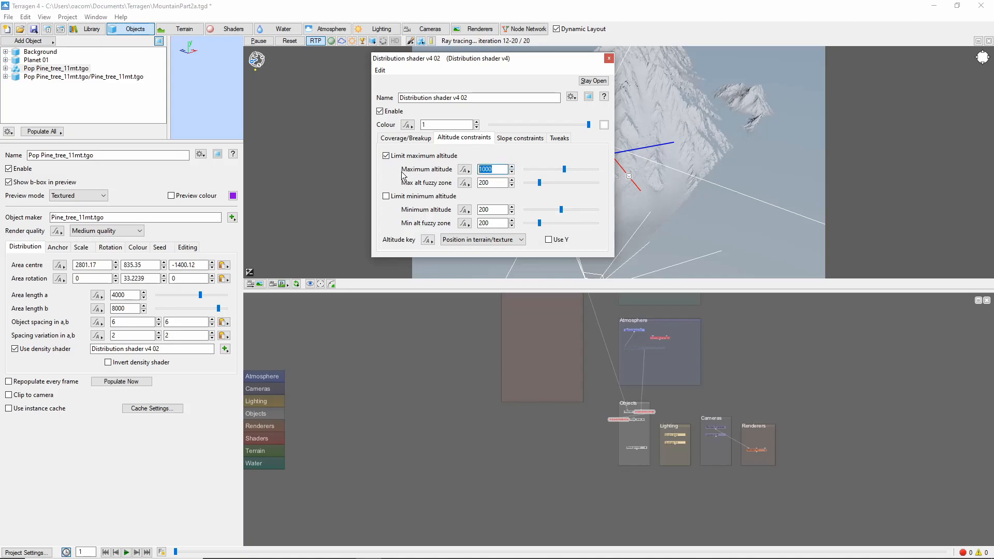
type("800")
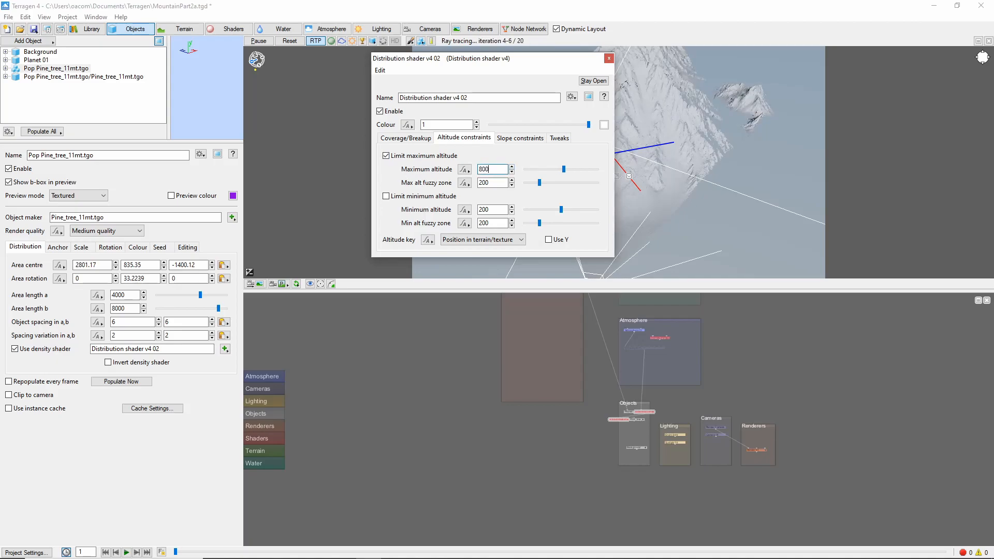
left_click(387, 196)
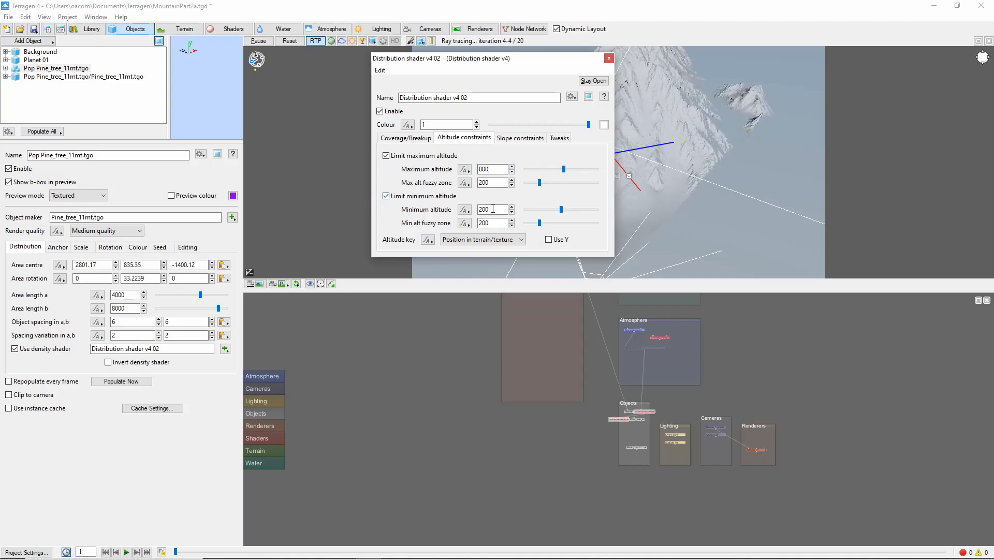
triple_click(491, 209)
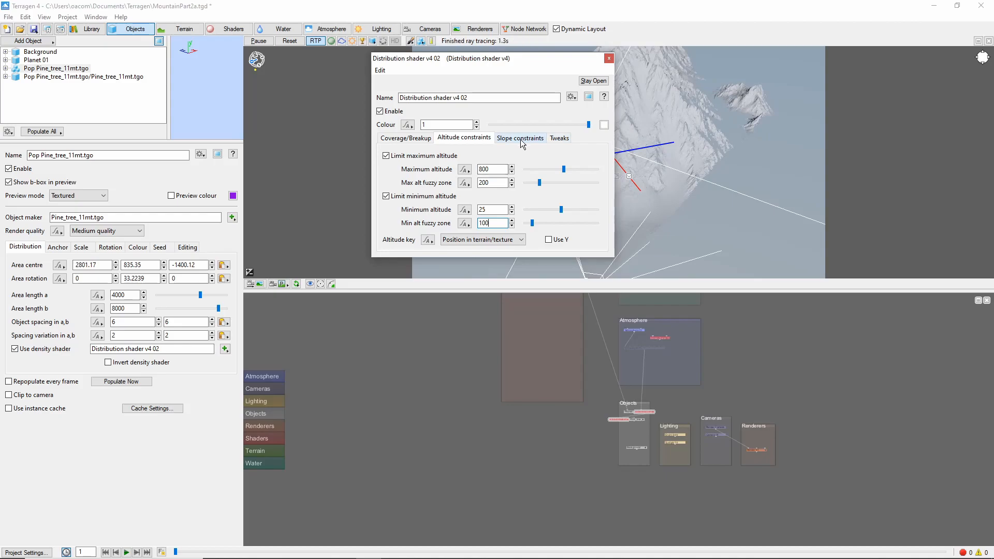
- Limit slope to 30 degrees with fuzzy 10 and enable Smoother fuzzy zones
left_click(520, 137)
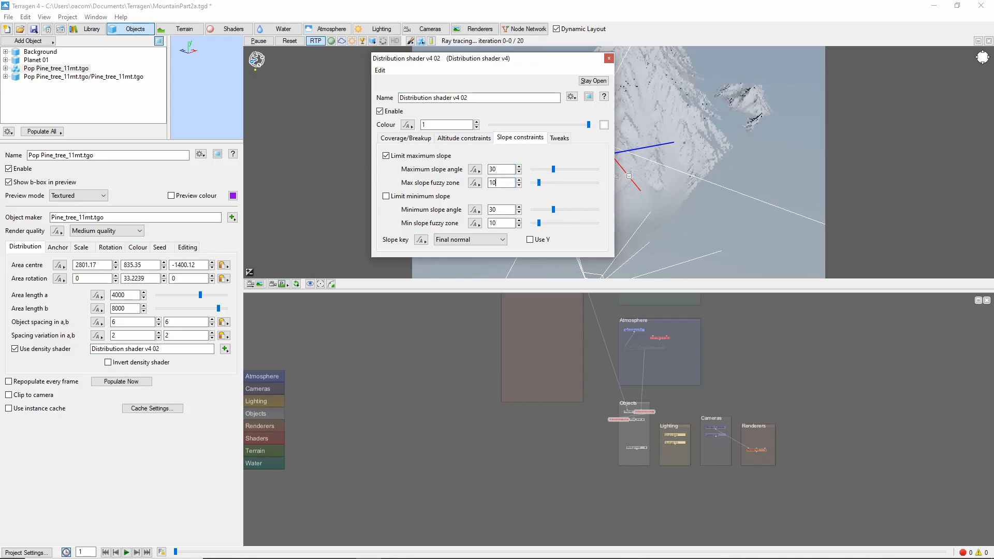
left_click(558, 138)
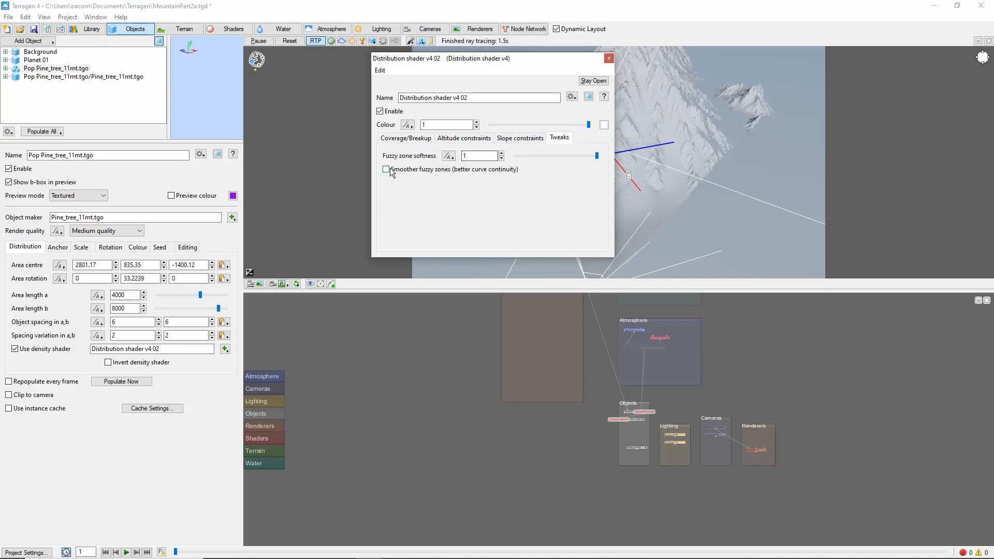
left_click(386, 169)
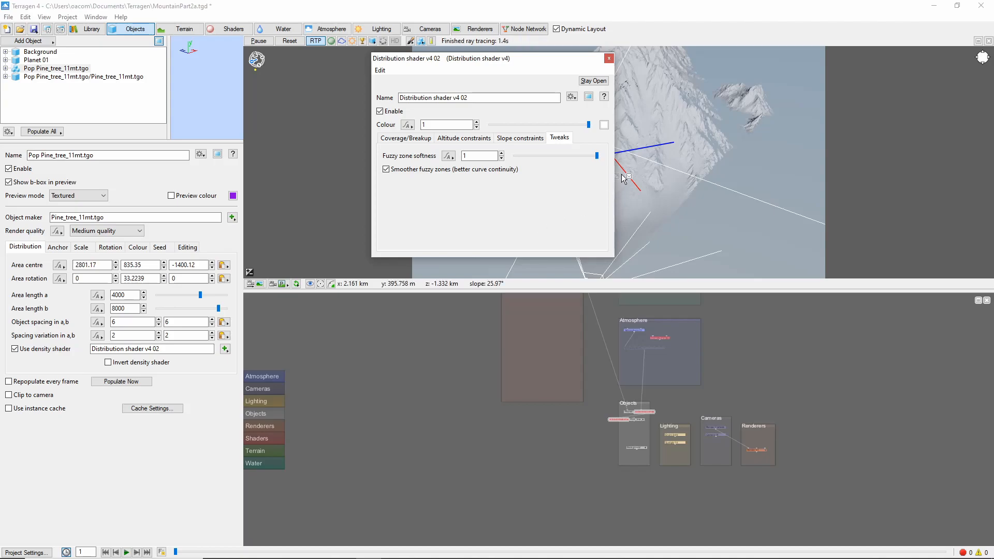
left_click(608, 57)
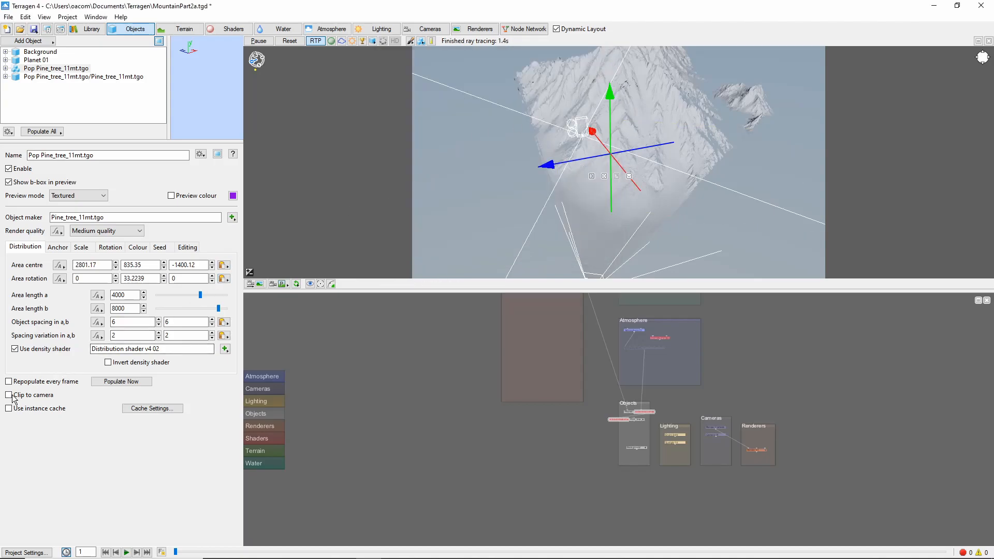
- Clip the population to camera and set tree scale between 2.5 and 3
left_click(9, 395)
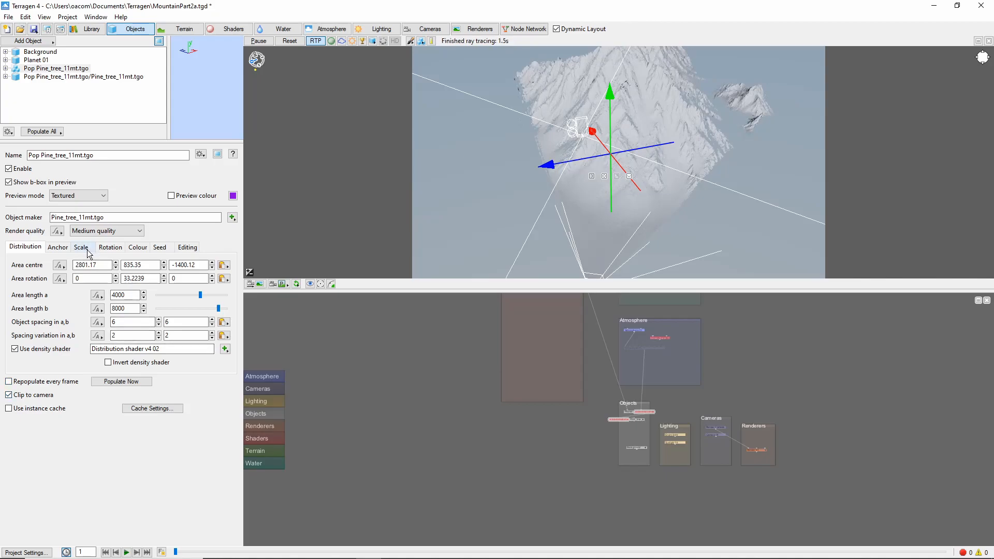
left_click(81, 247)
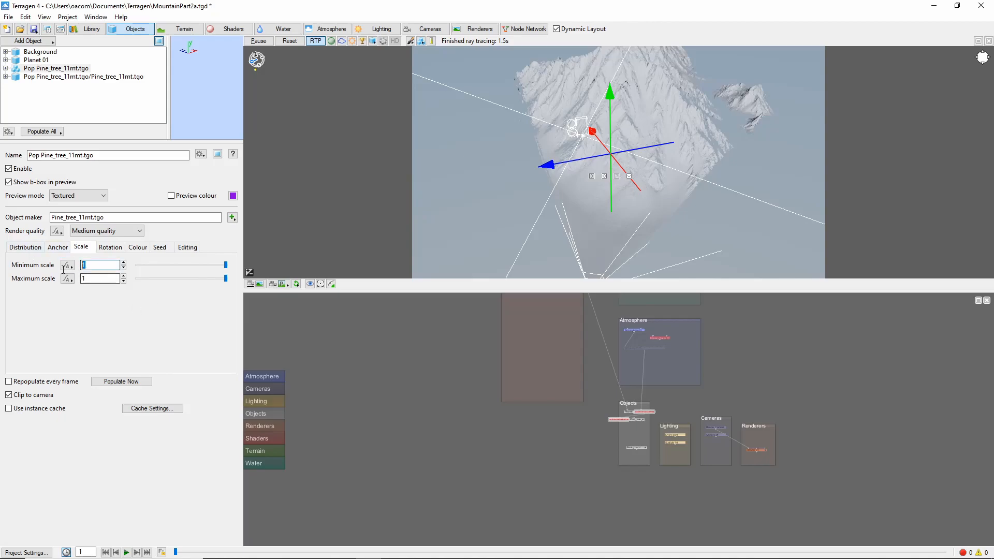
type("2.5")
left_click(100, 278)
type("3")
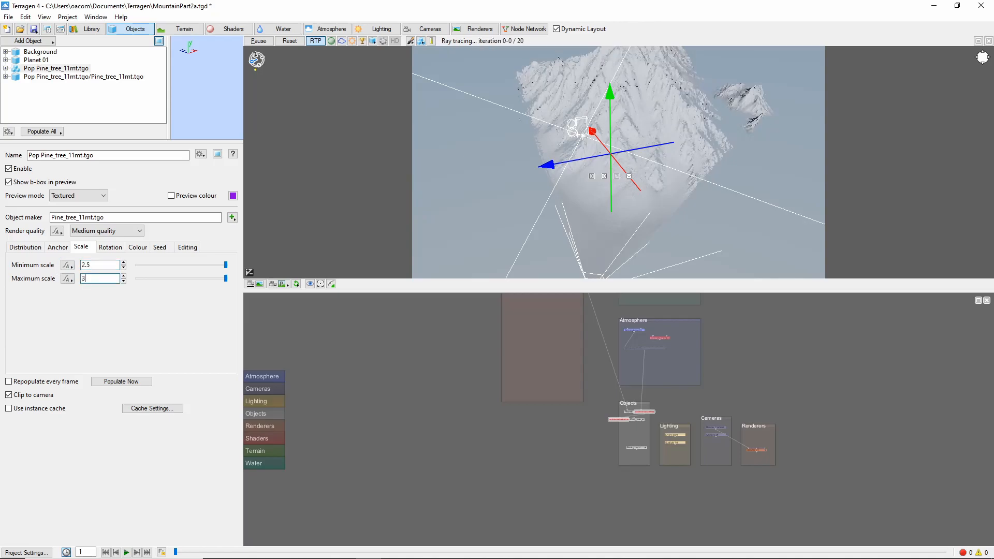
- Populate the pine trees and switch the preview to the full coloured RTP render
left_click(121, 381)
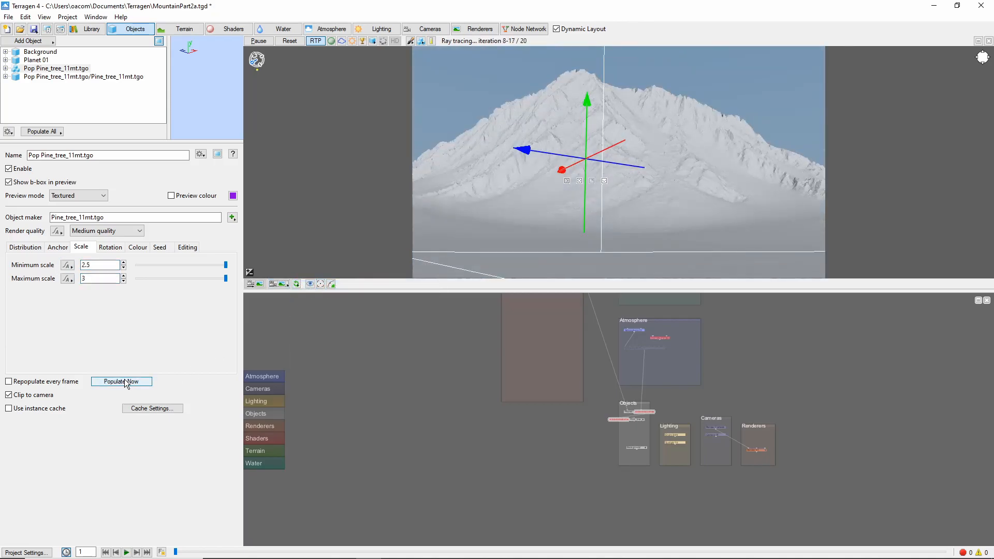
left_click(121, 381)
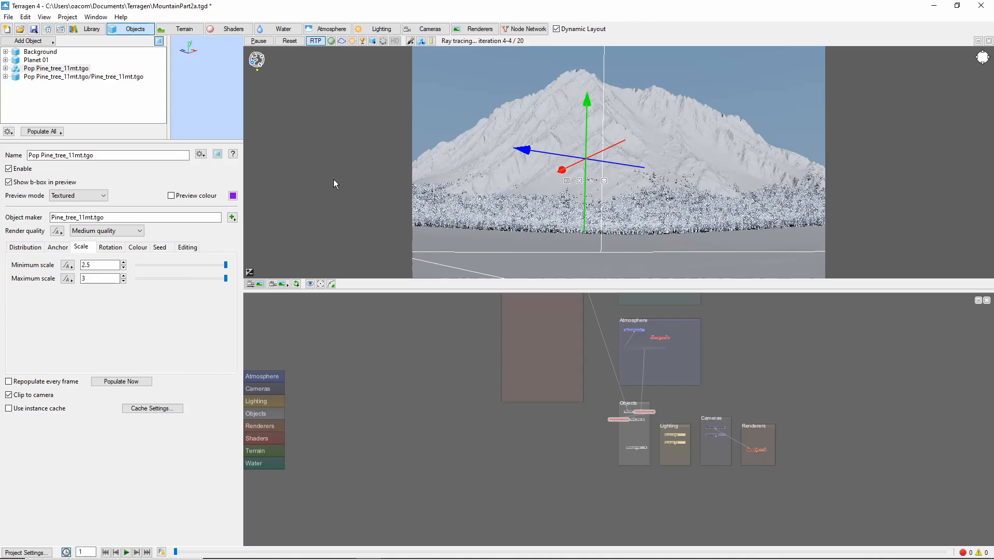
left_click(330, 41)
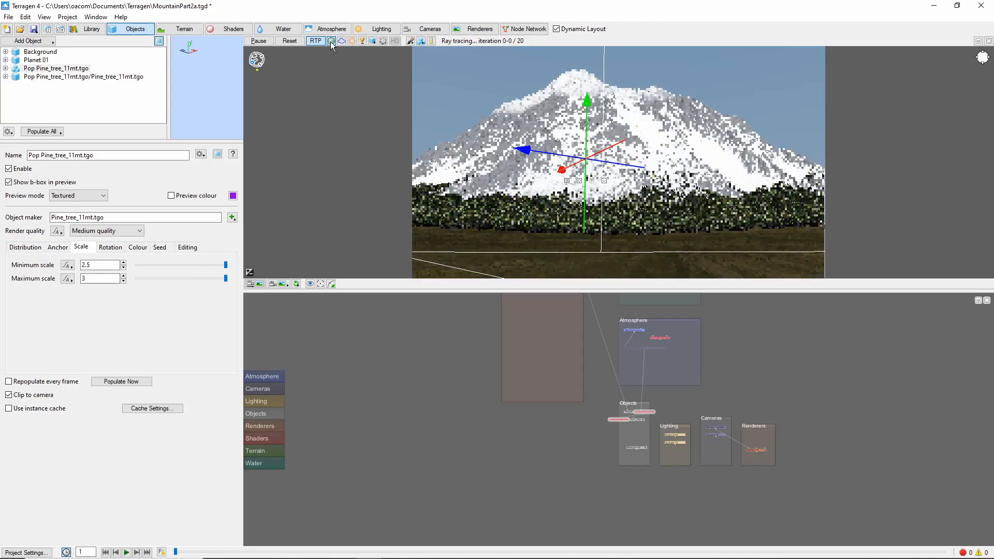